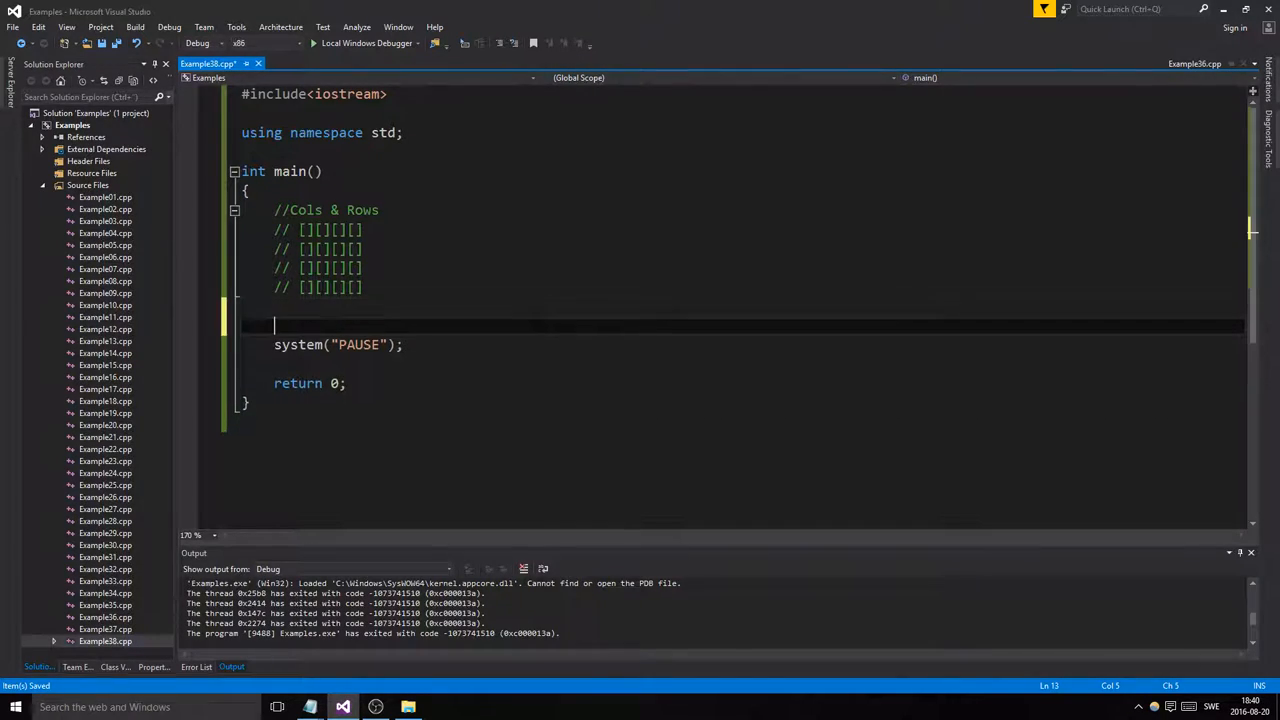
Insert a blank line before system("PAUSE") and place the cursor on it.
key(enter)
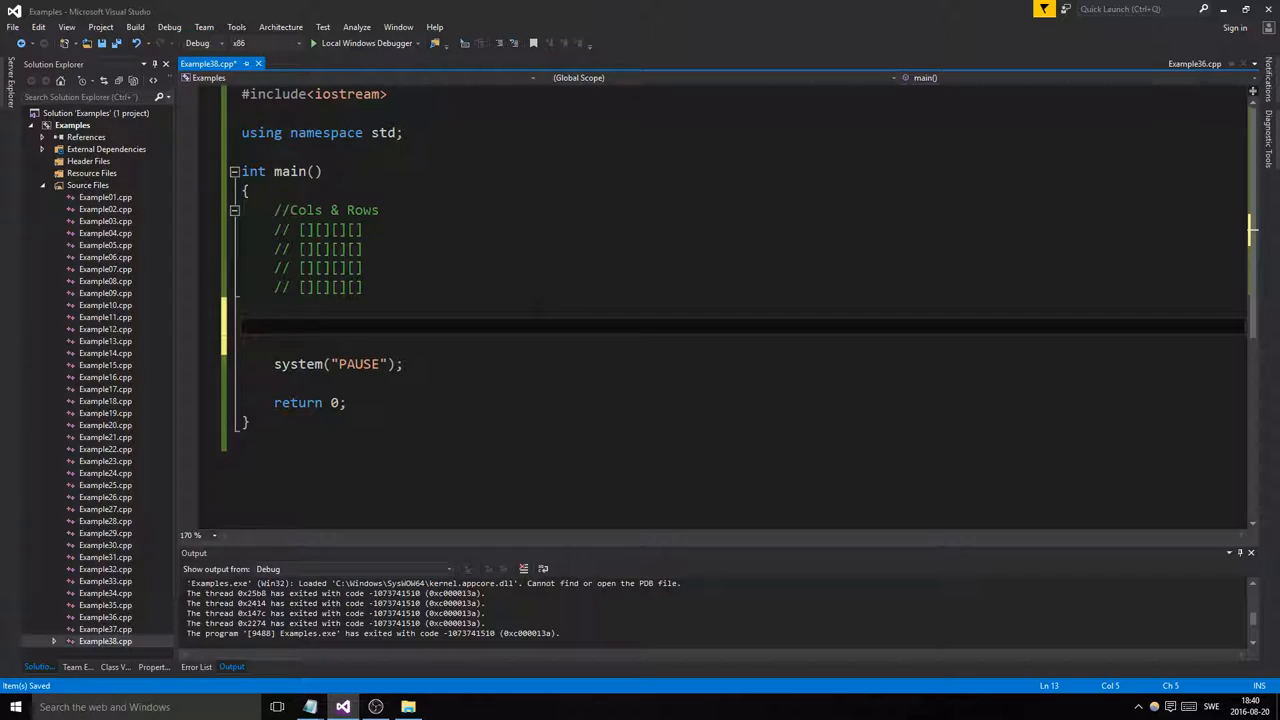
click(275, 327)
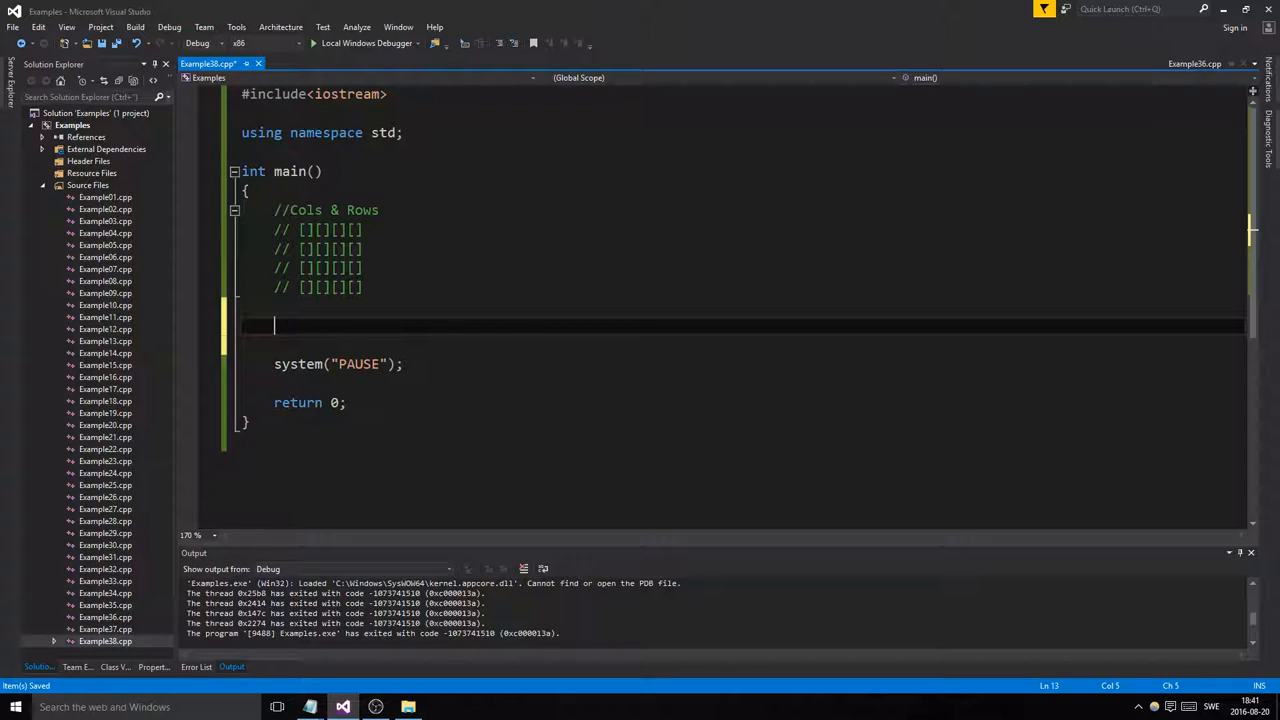
Declare int arr[]; with const arrSize = 4; on the line above it.
text(int arr[])
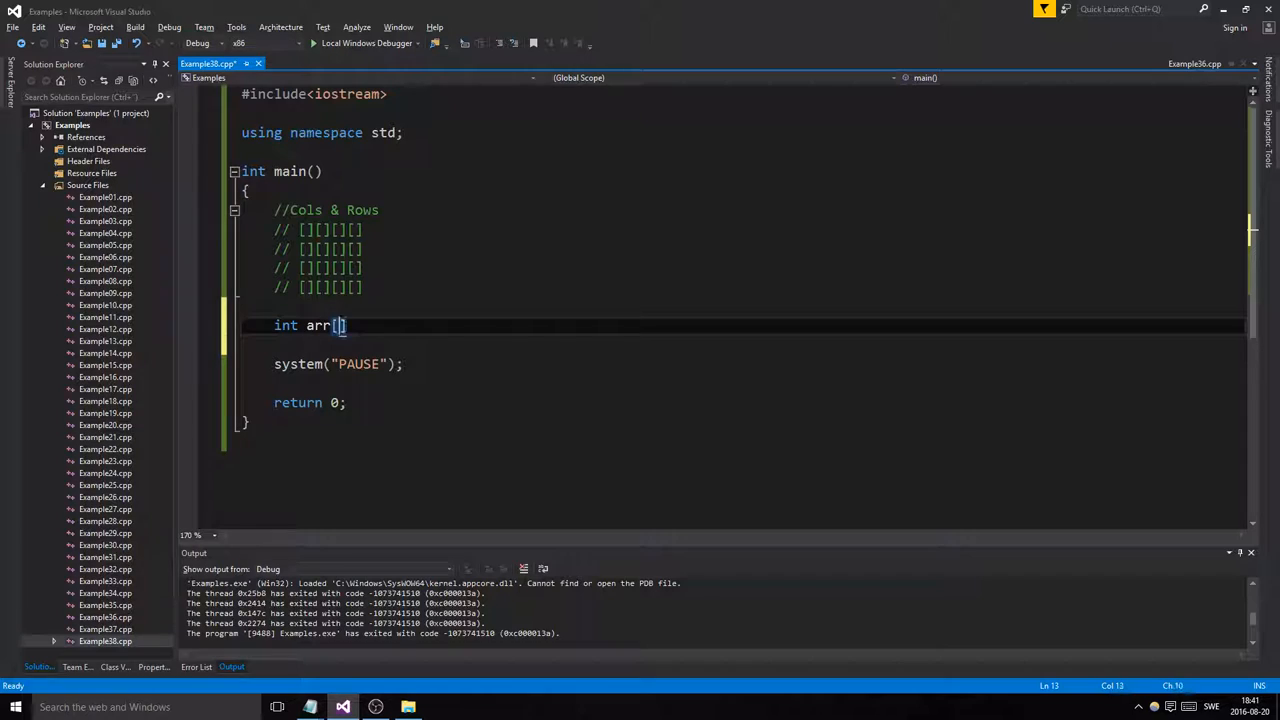
text(;)
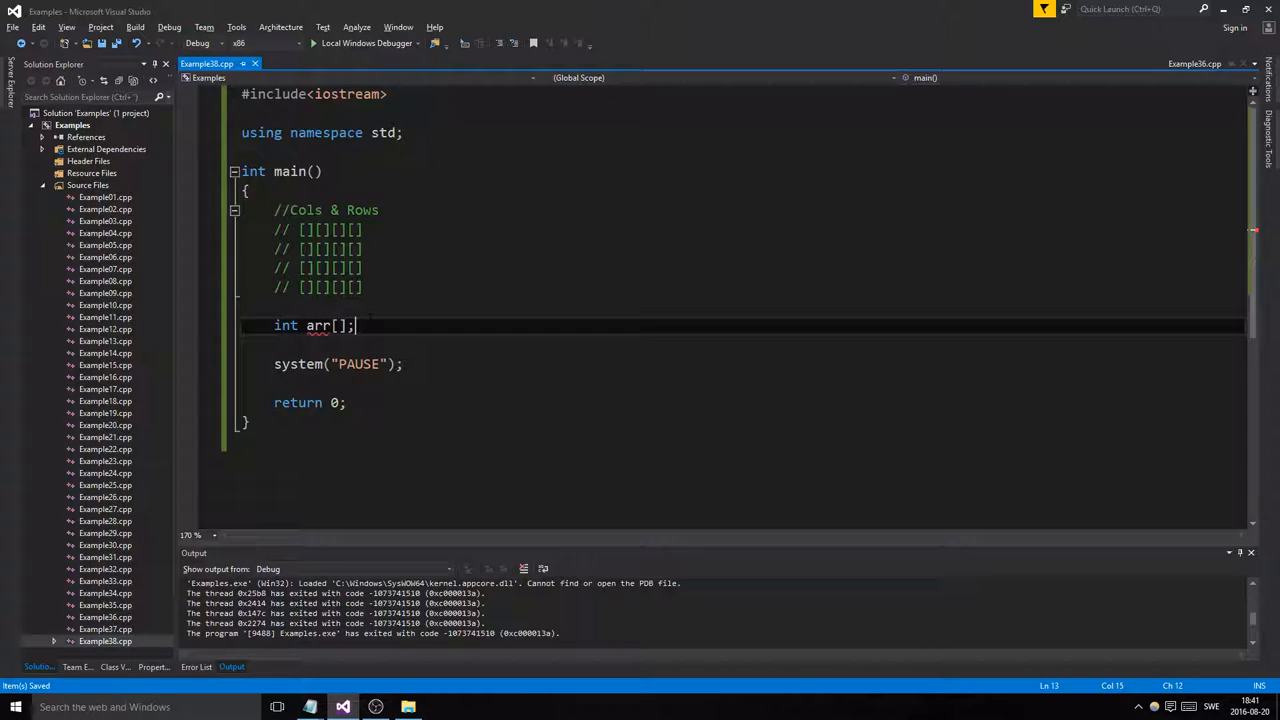
text(const arrSize)
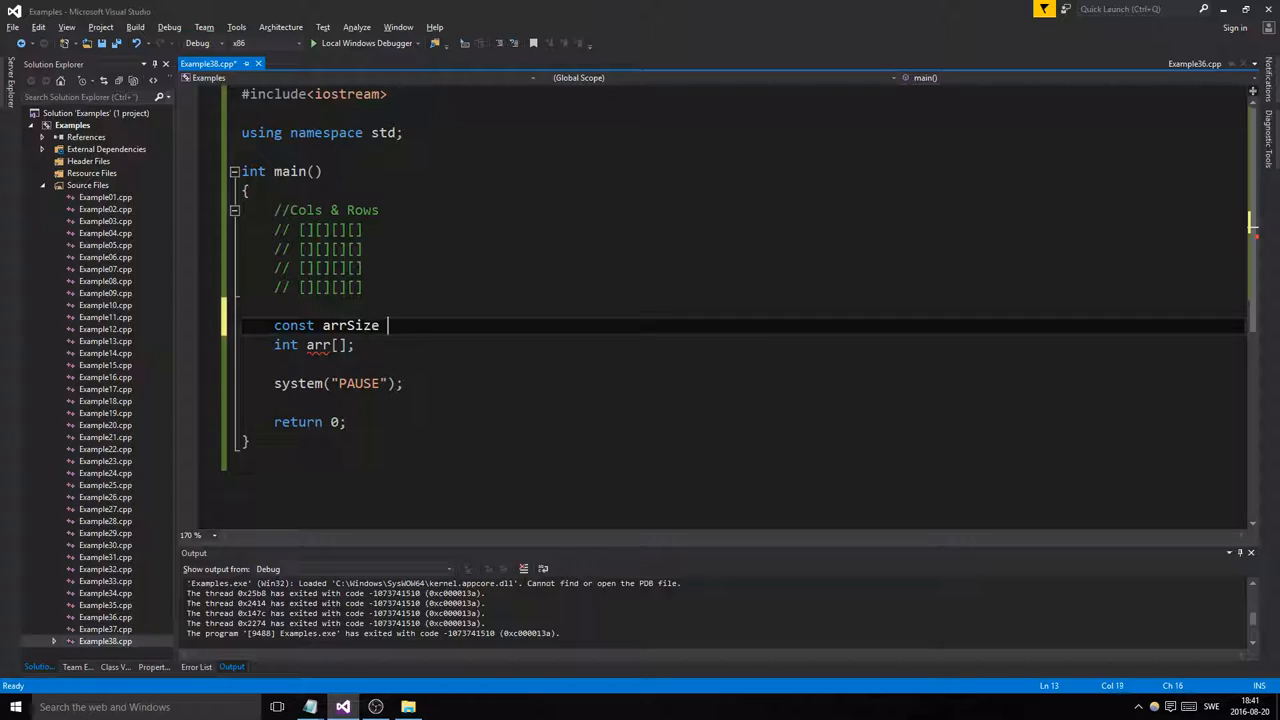
text(= 4)
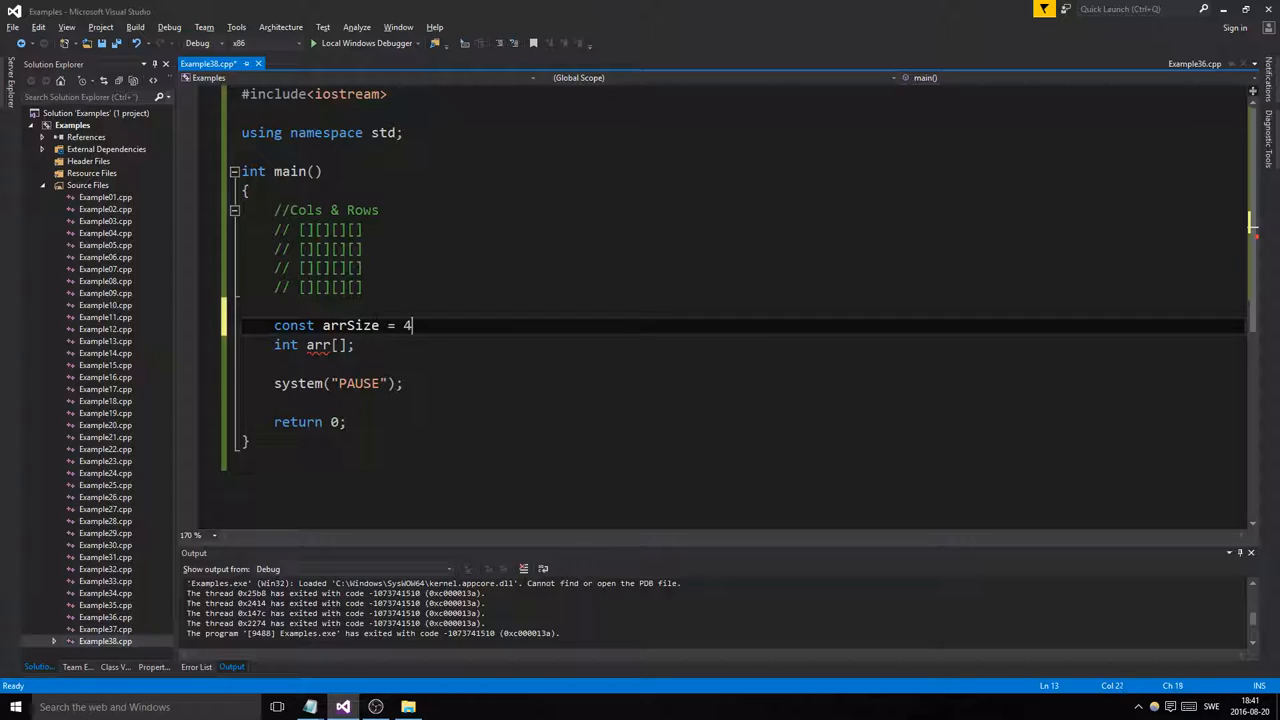
text(;)
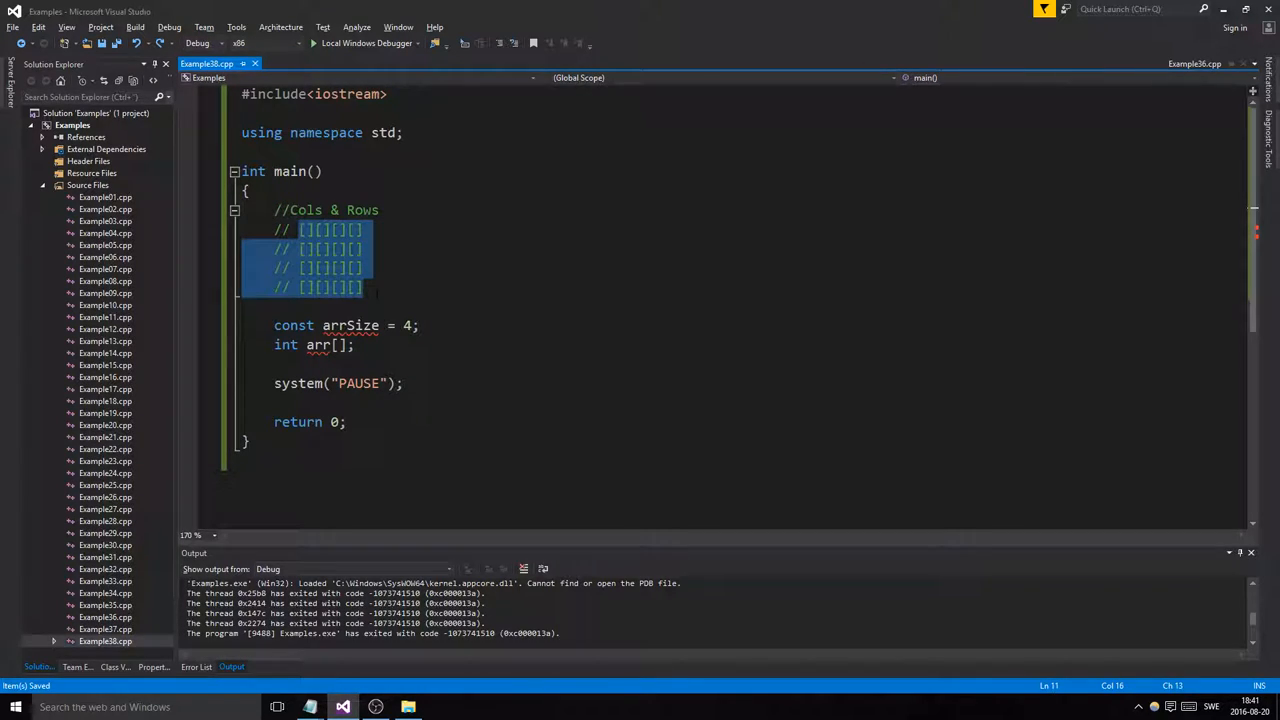
click(366, 268)
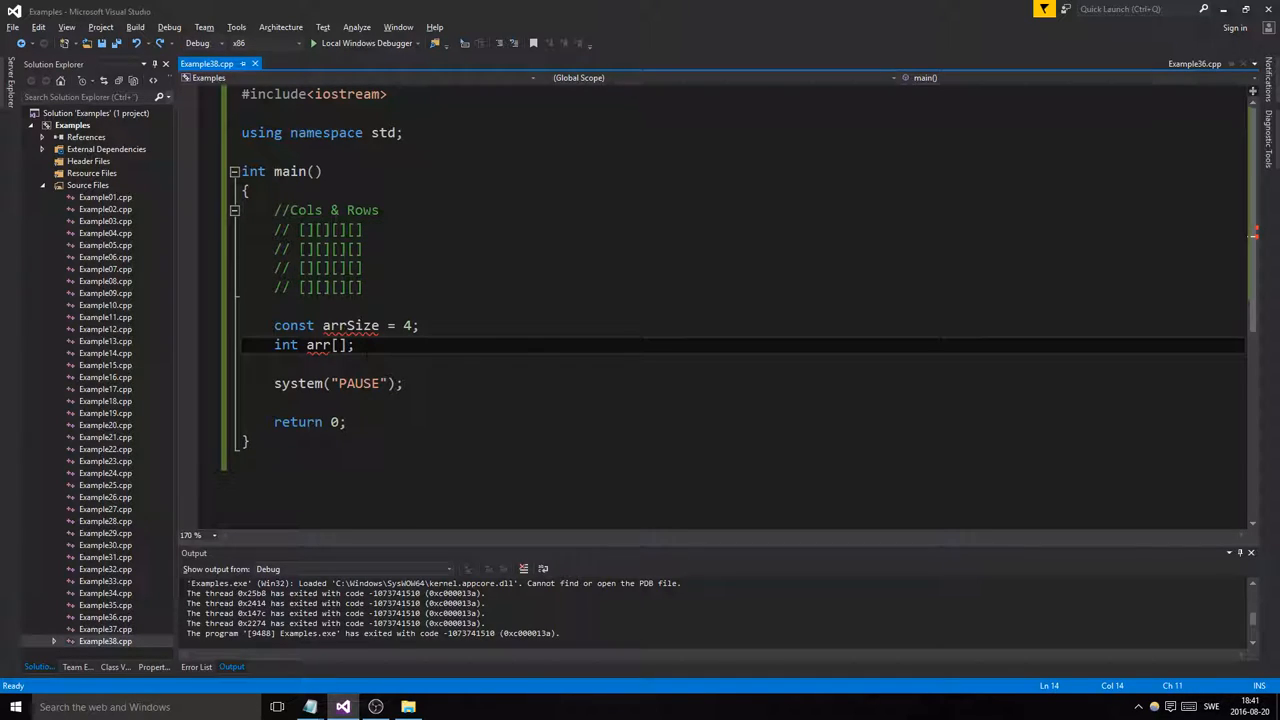
Change the declarations to const int arrSize = 4; and int arr[arrSize][arrSize];.
text(arr)
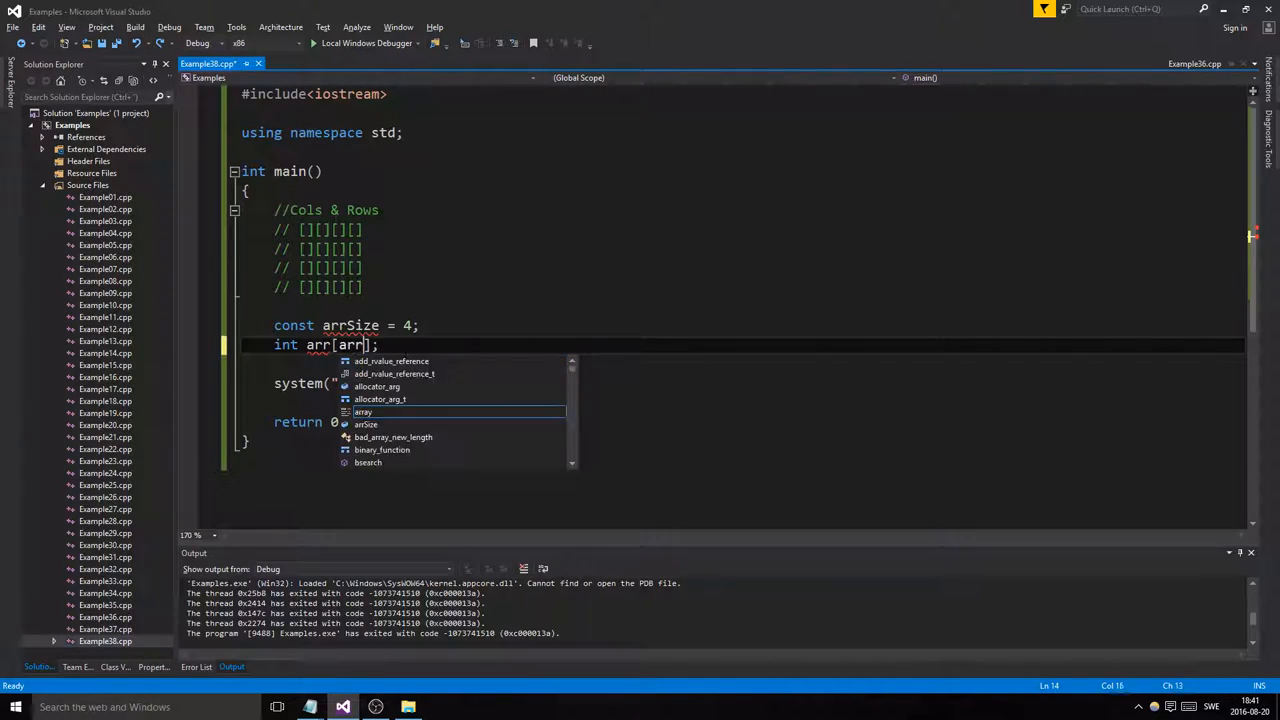
text(Size)
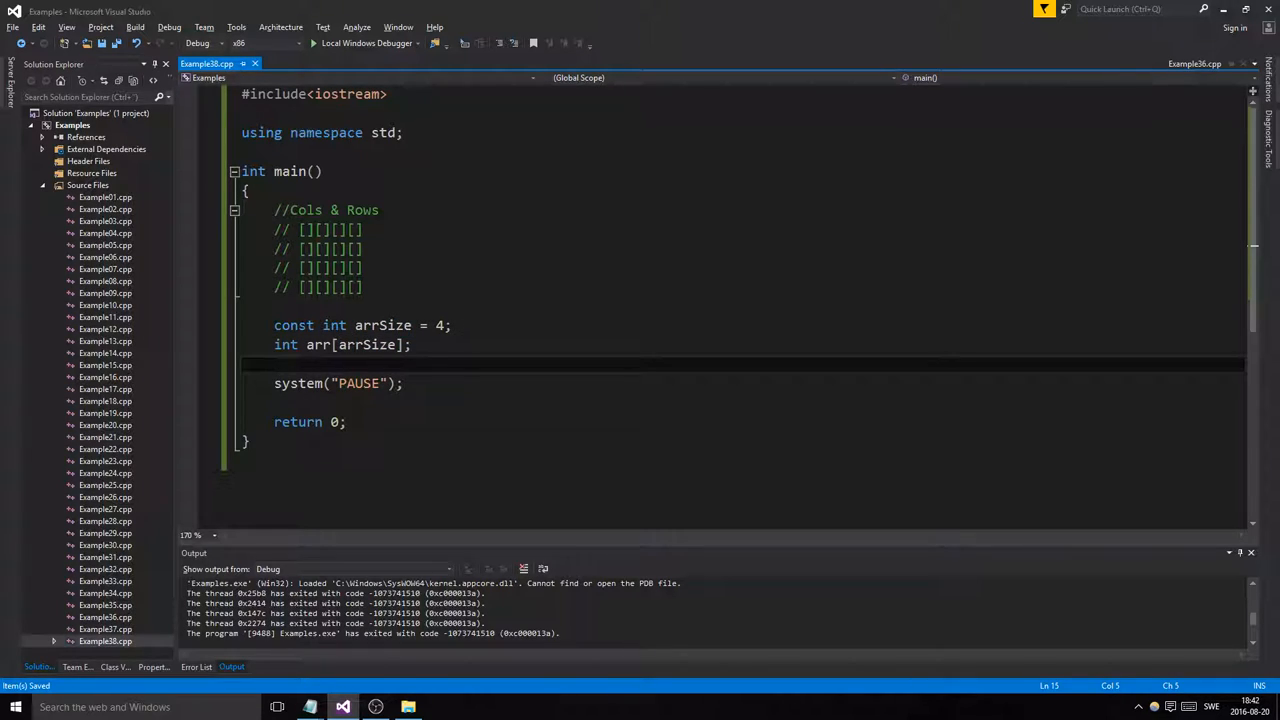
text(8)
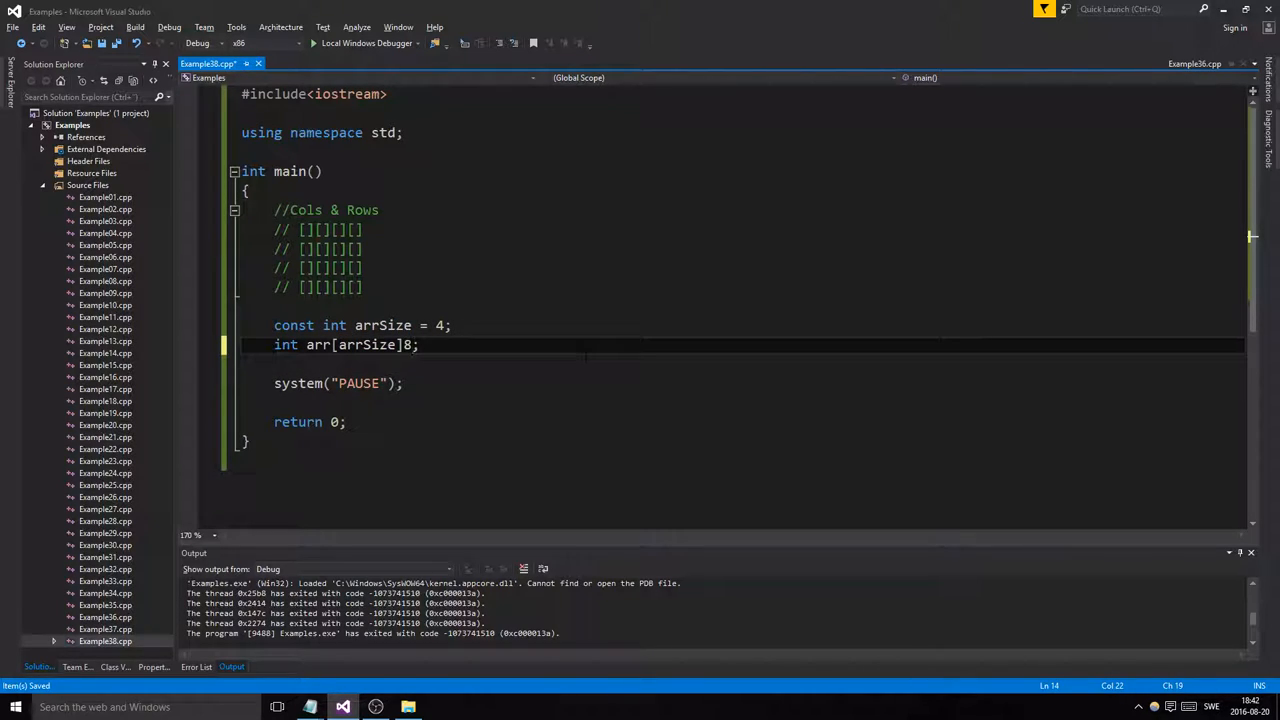
text([arrSize)
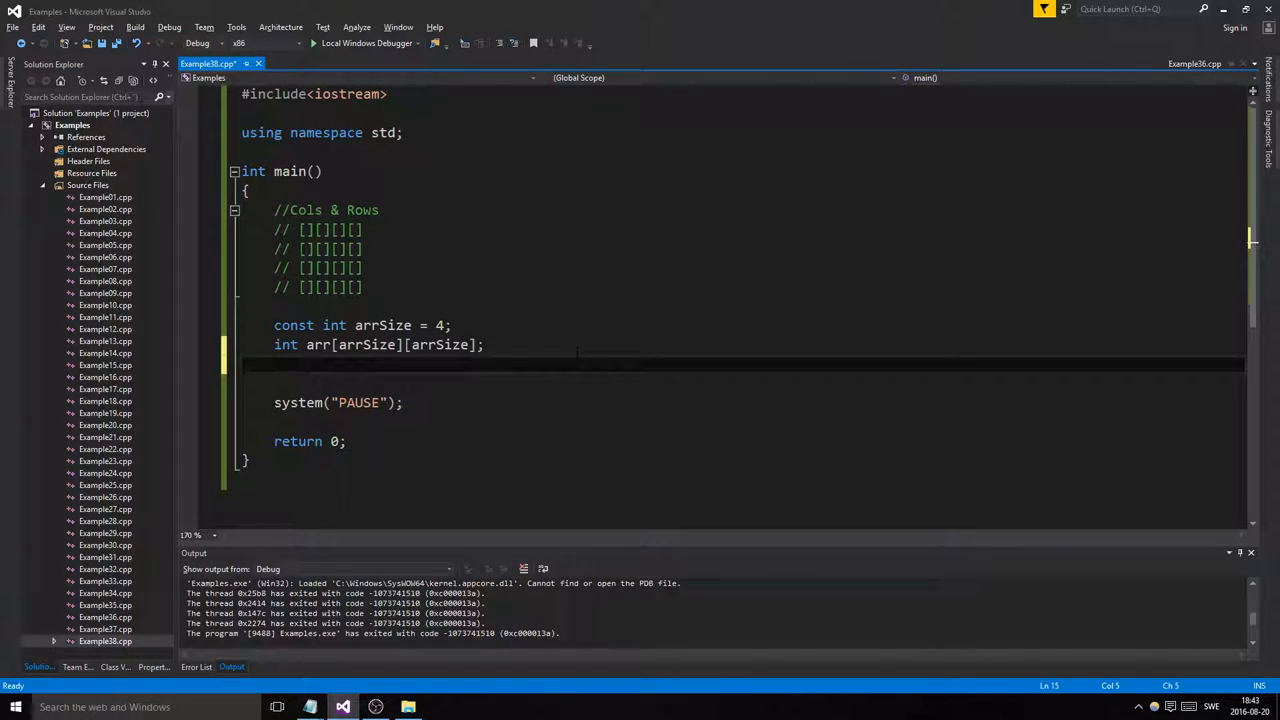
Add a for loop running i from 0 to arrSize with body arr[i][i] = 0;.
text(f)
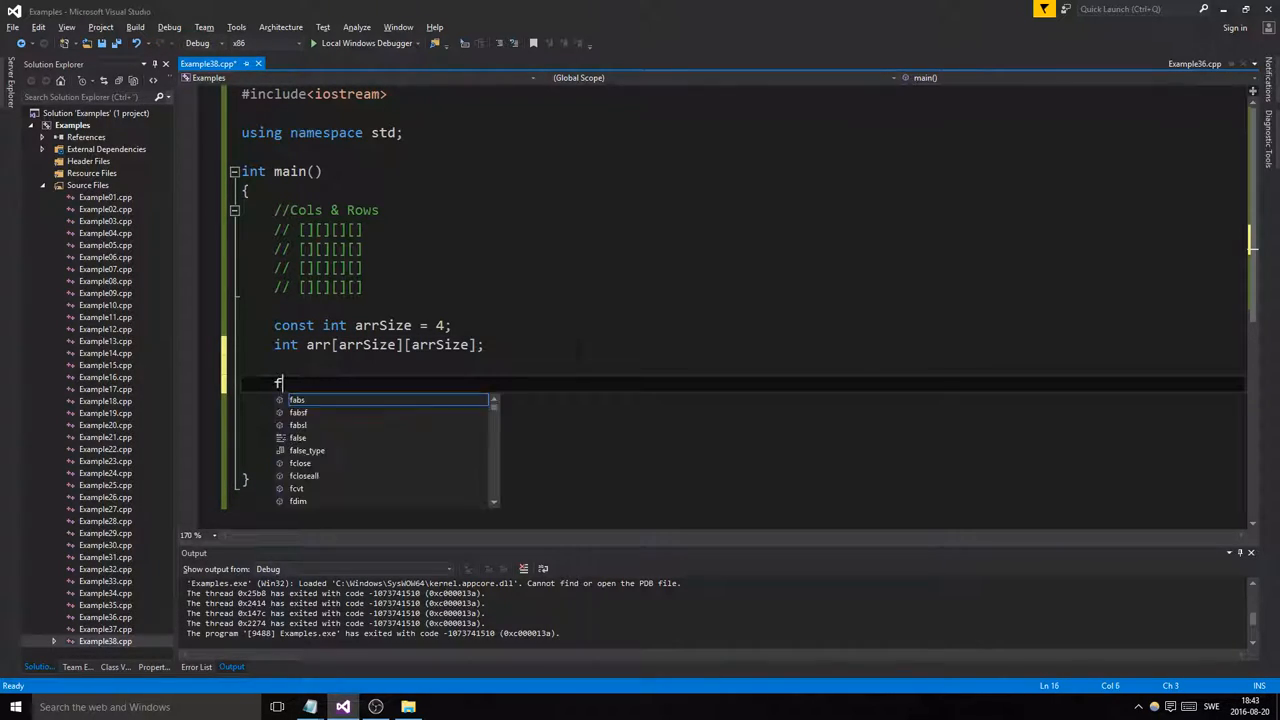
text(or (size_t i = 0; i < length; i++))
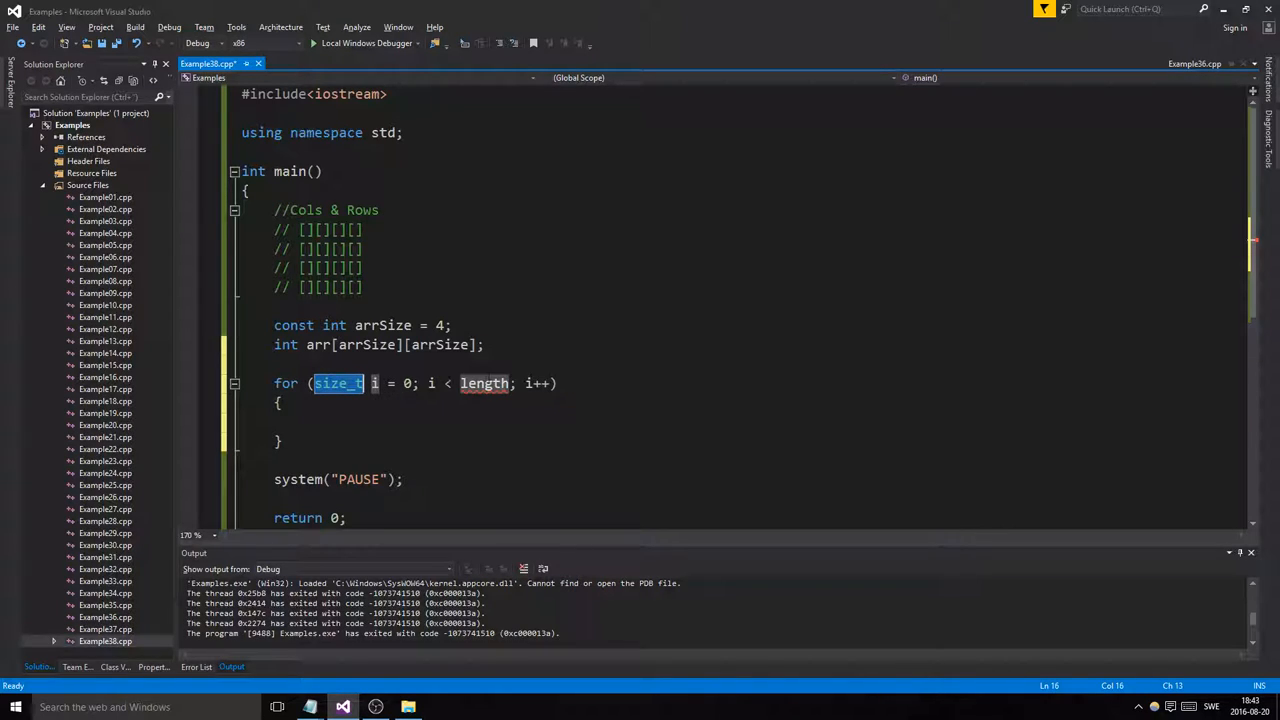
text(arrSiz)
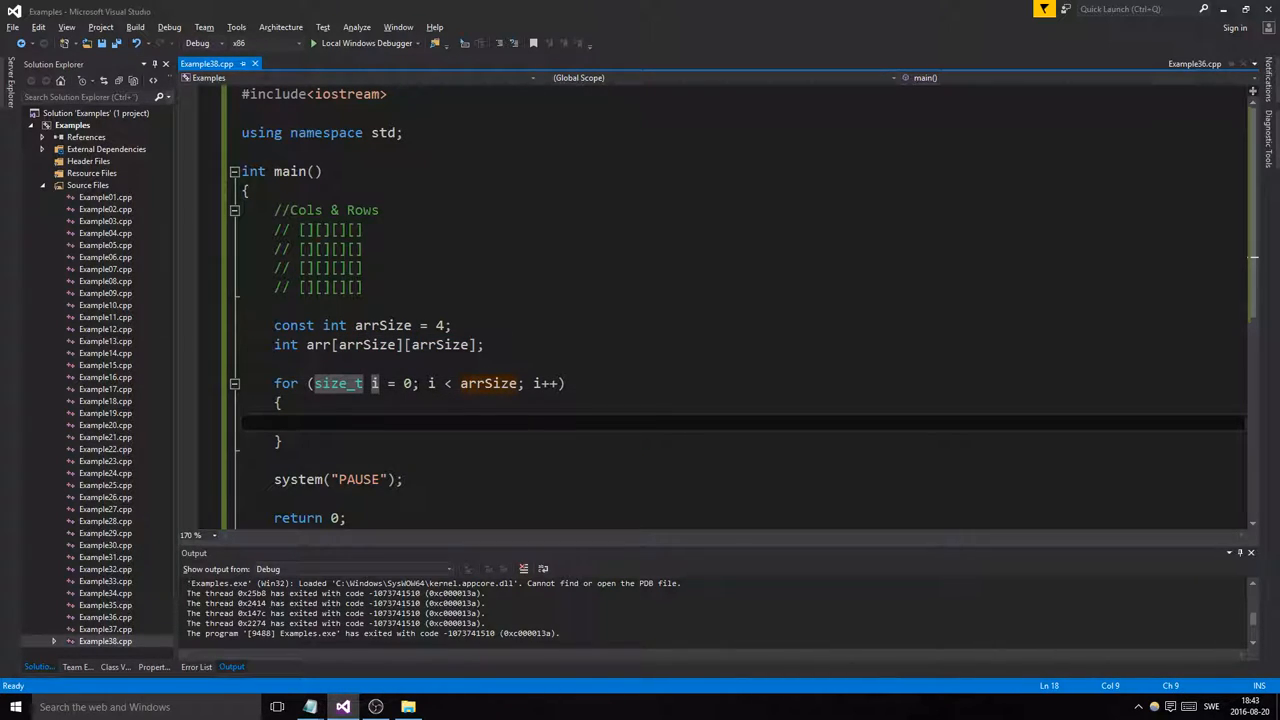
text(arr[i])
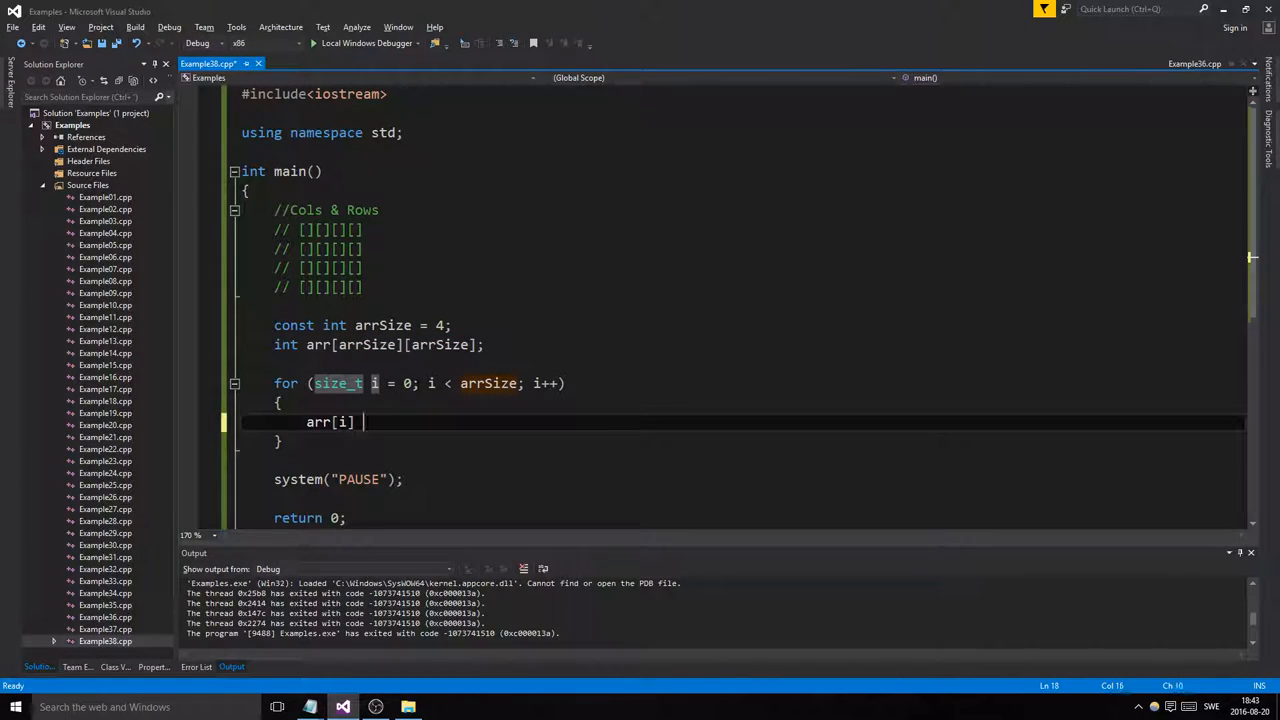
text(= 0;)
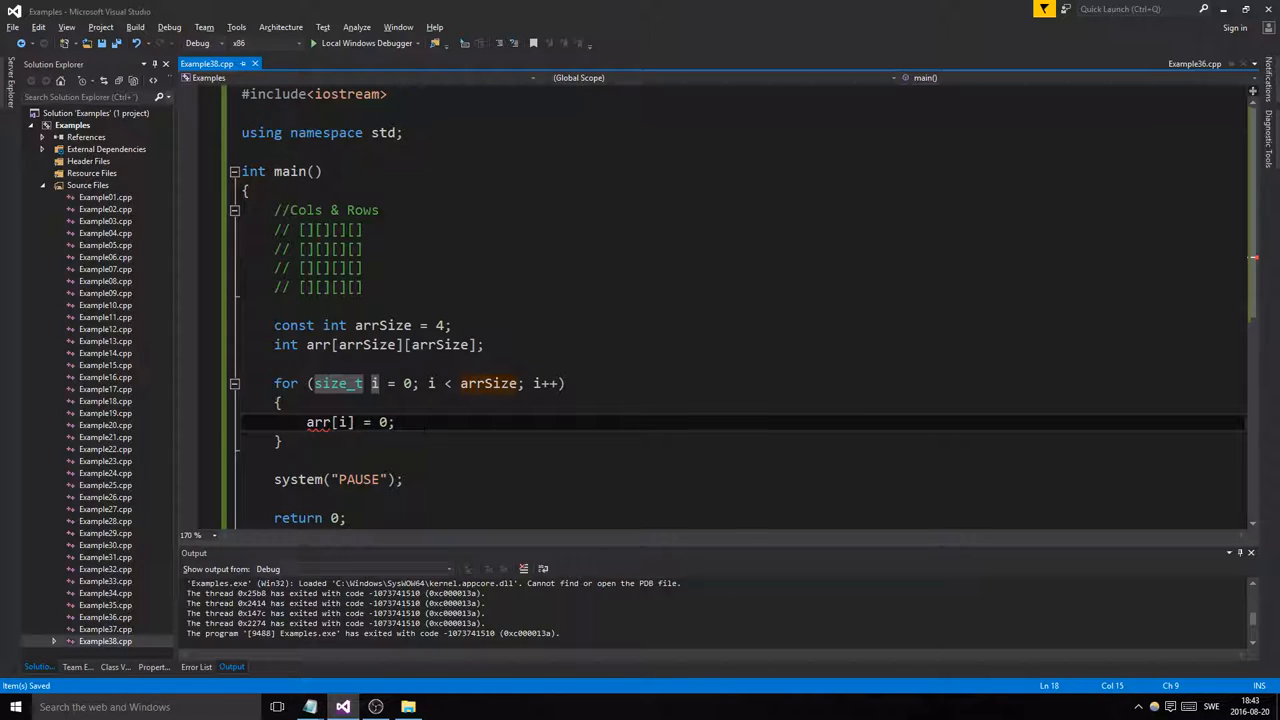
text([i])
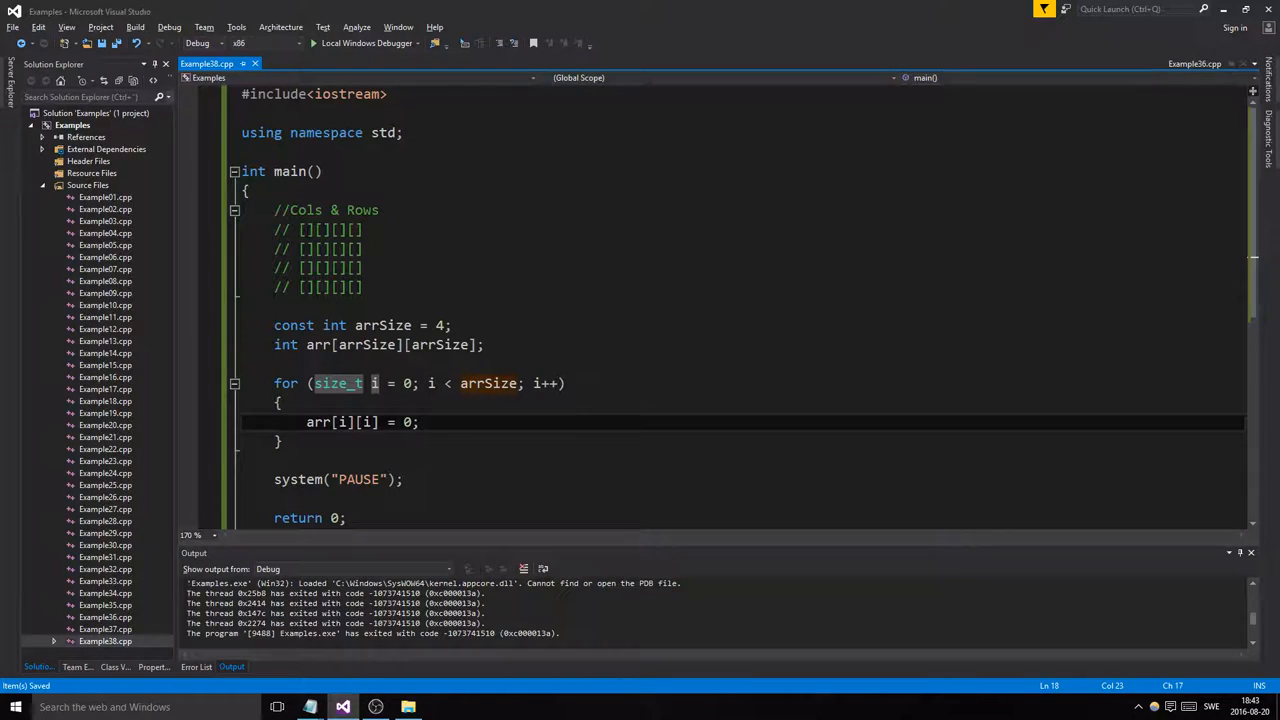
Nest the zeroing loop inside a new outer for loop over i up to arrSize.
click(322, 248)
text(for (size_t i = 0; i < length; i++))
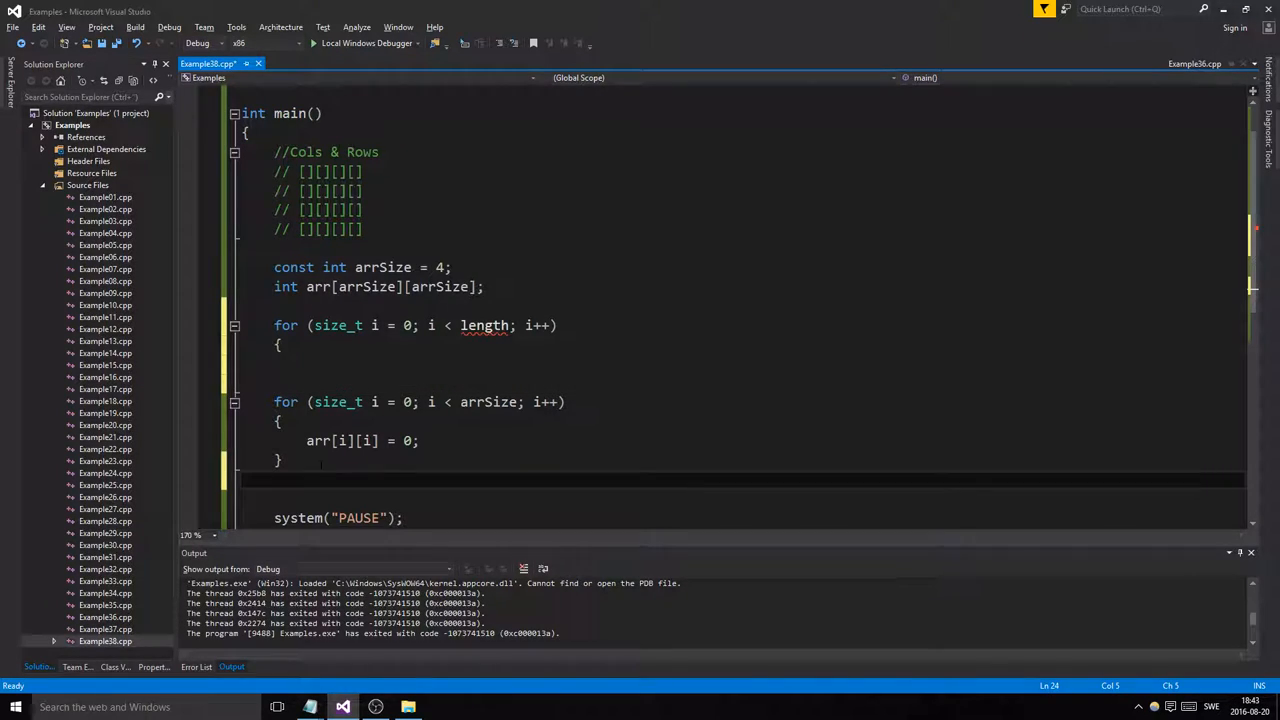
key(ctrl+s)
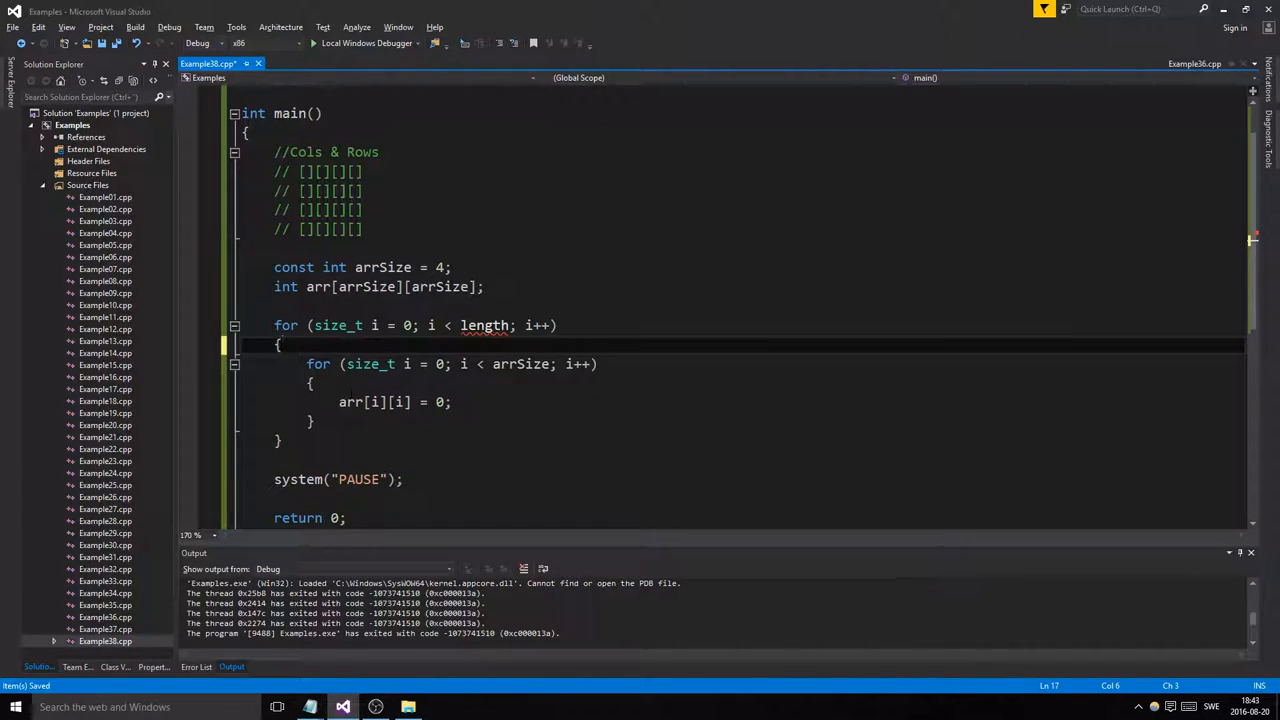
text(arrSiz)
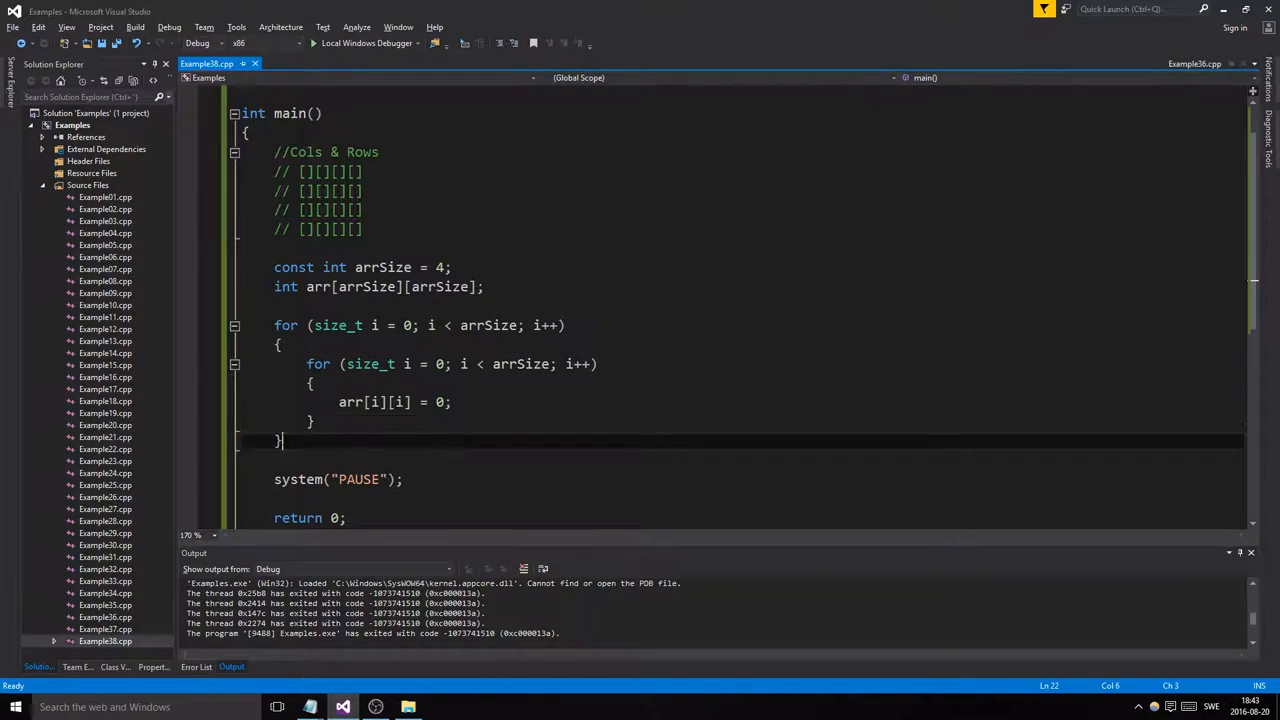
Rename the inner loop counter to k so its body reads arr[i][k] = 0;.
double_click(378, 325)
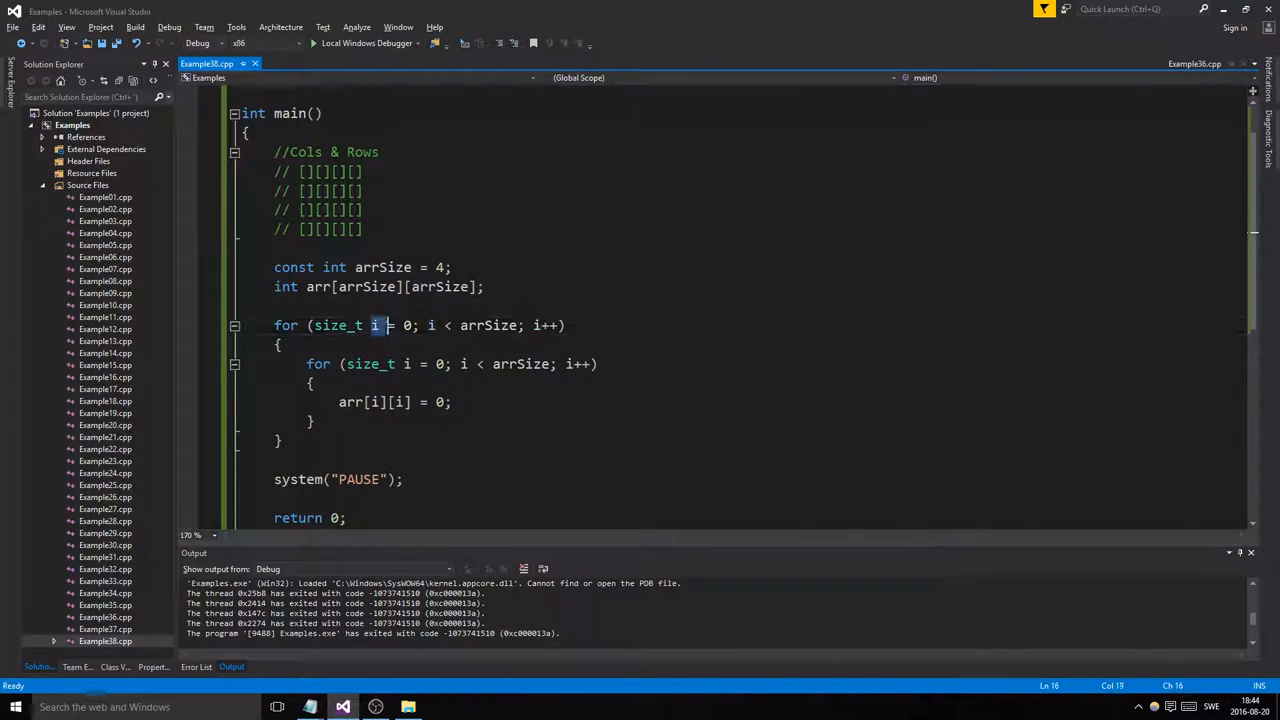
text(k)
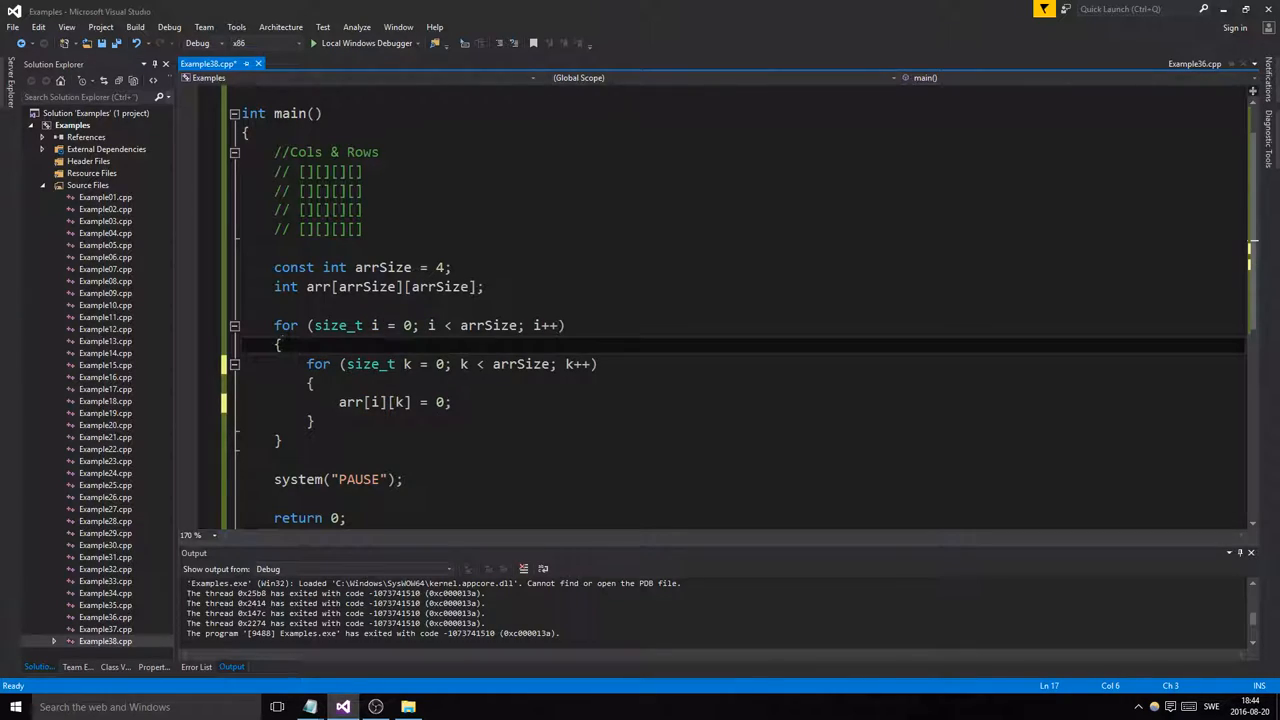
click(280, 344)
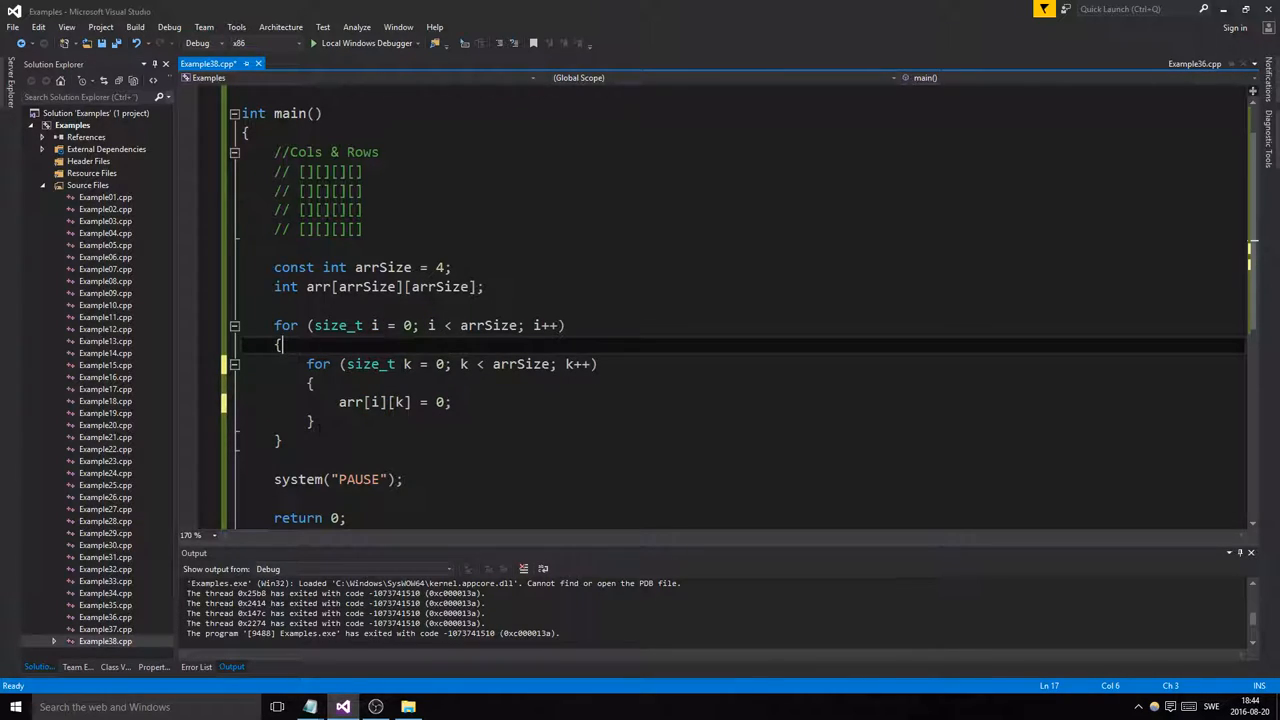
double_click(405, 325)
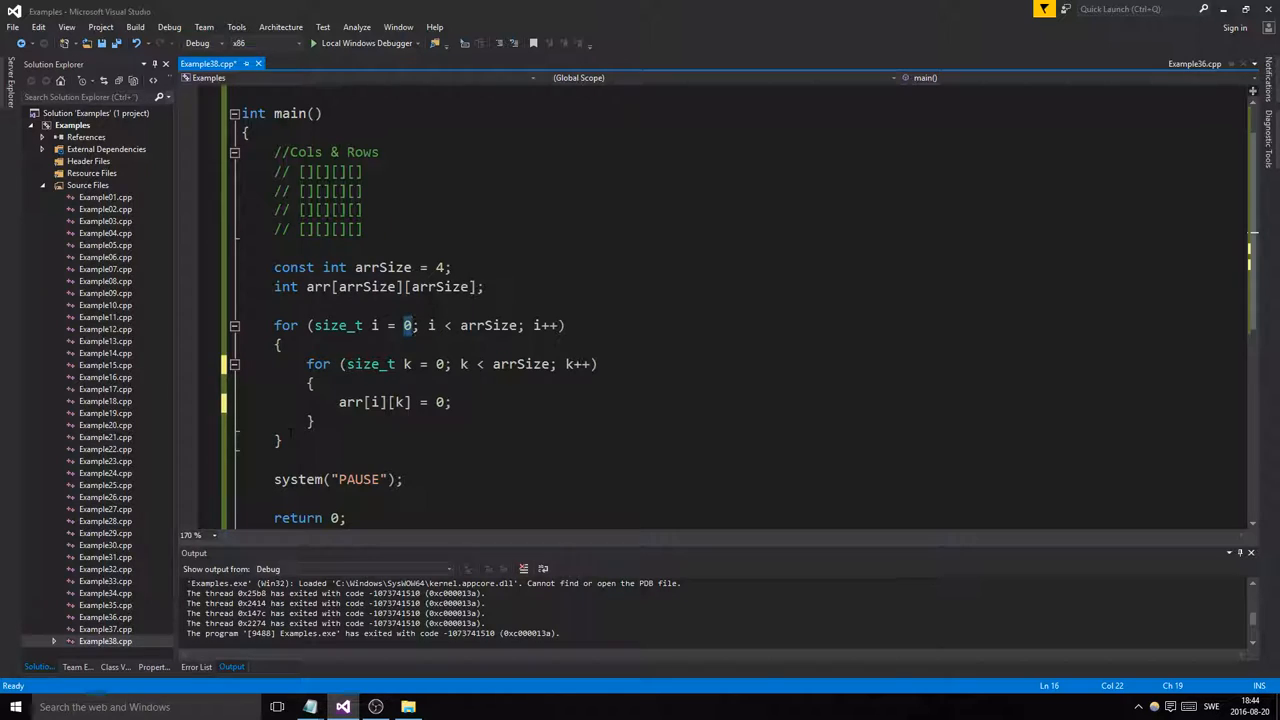
click(283, 440)
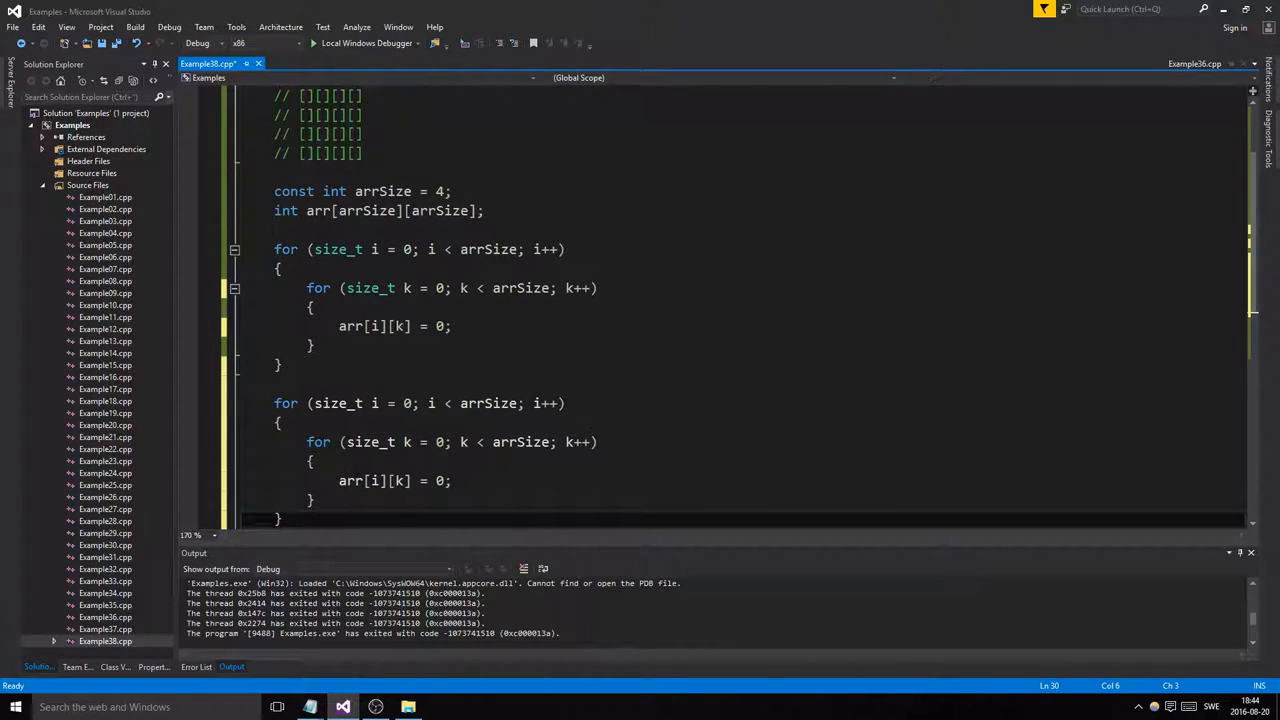
Write a nested printing loop with cout << arr[i][k]; and cout << endl; after each row.
scroll(down, 3)
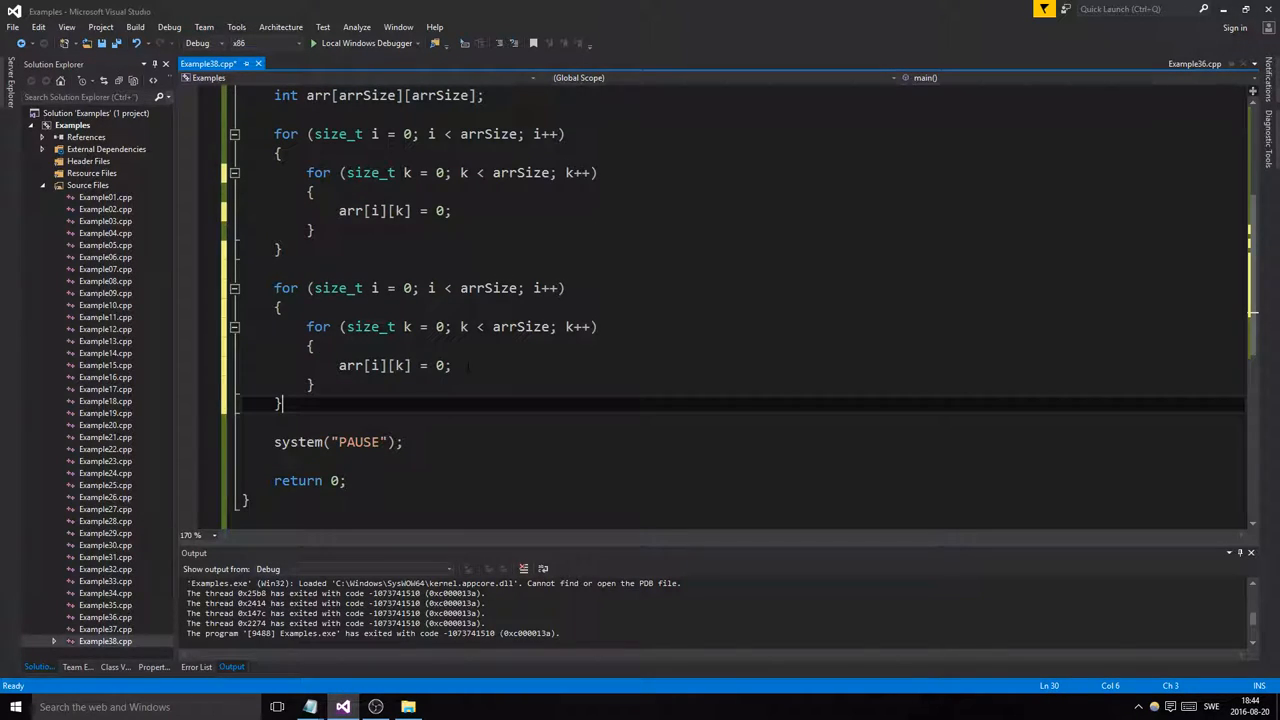
text(cout <<)
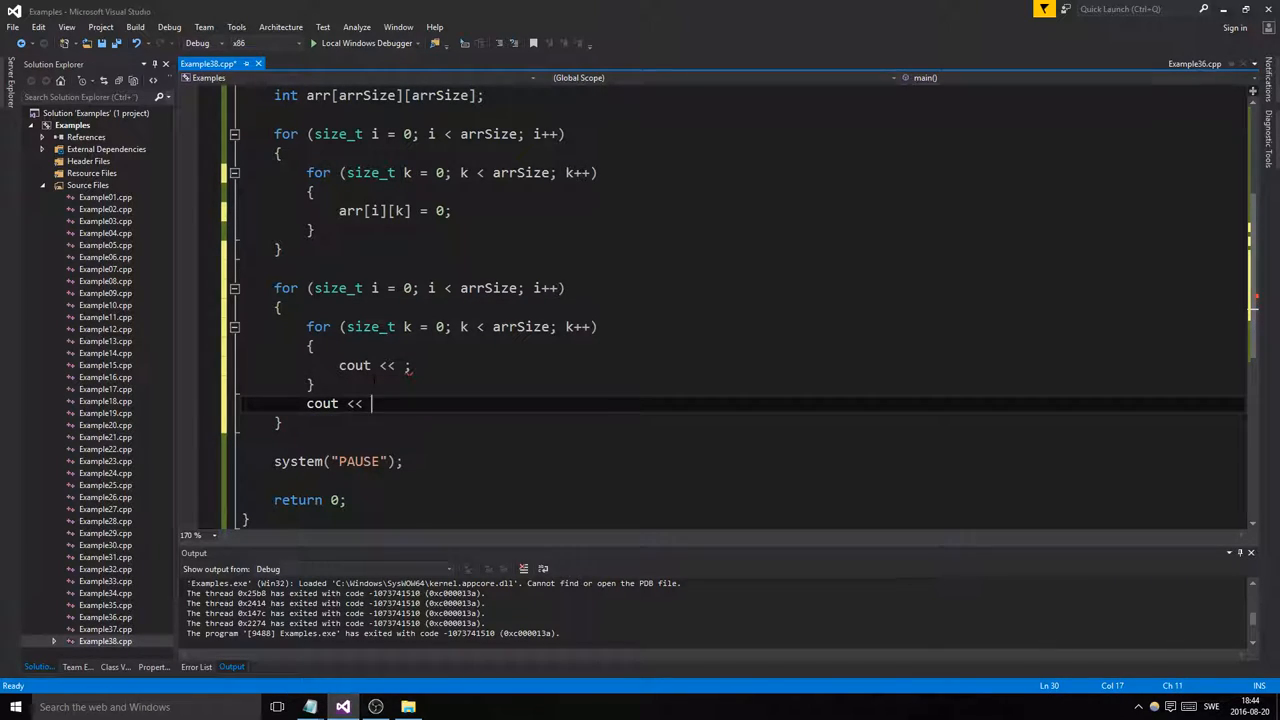
text(endl;)
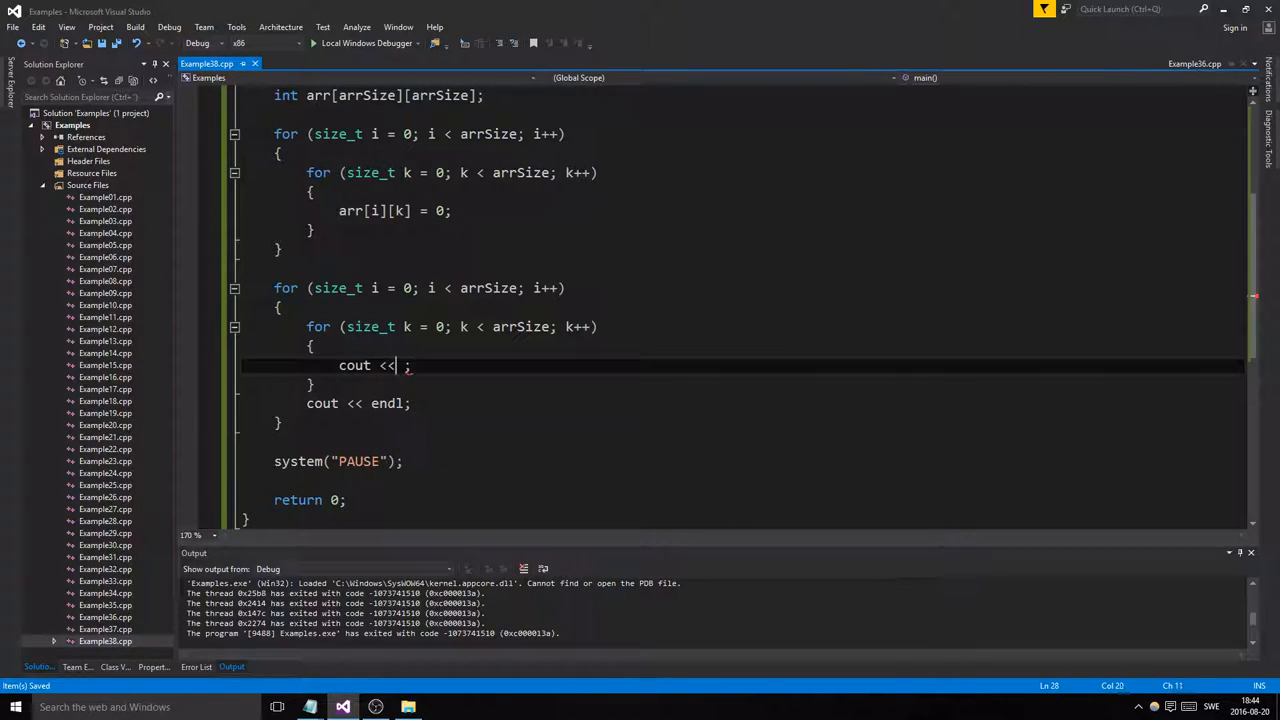
text(arr8)
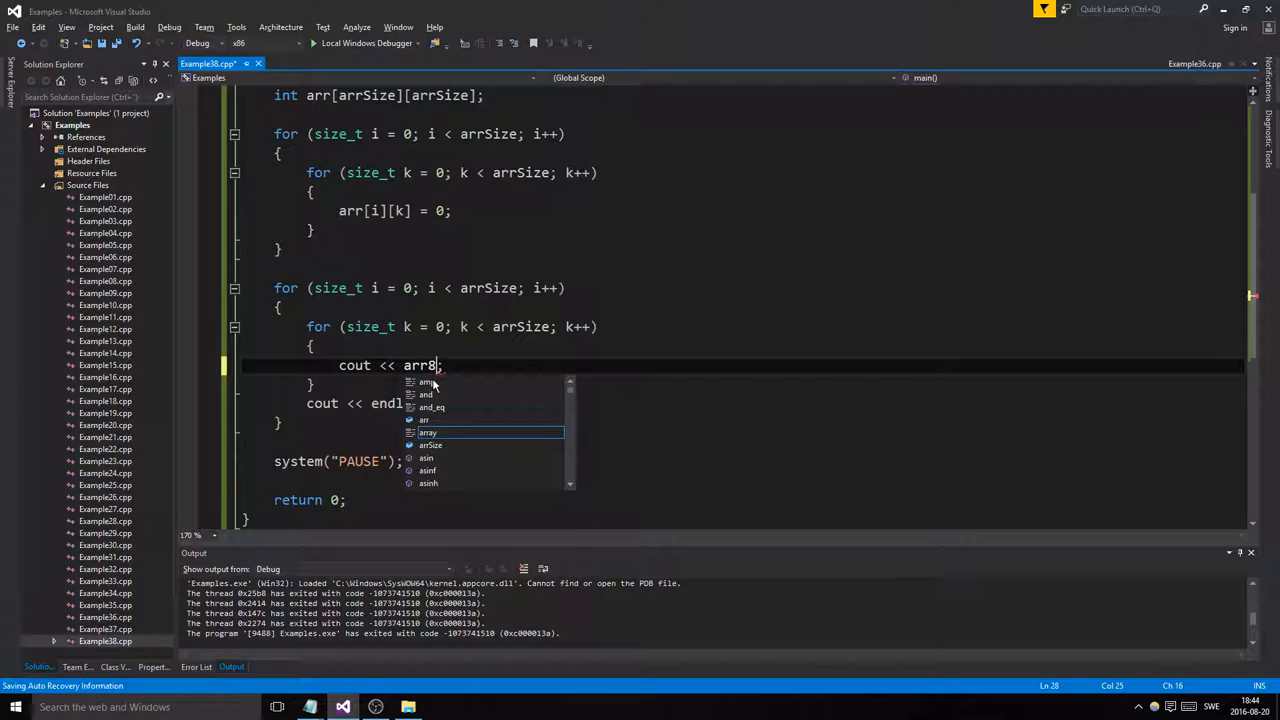
text([i)
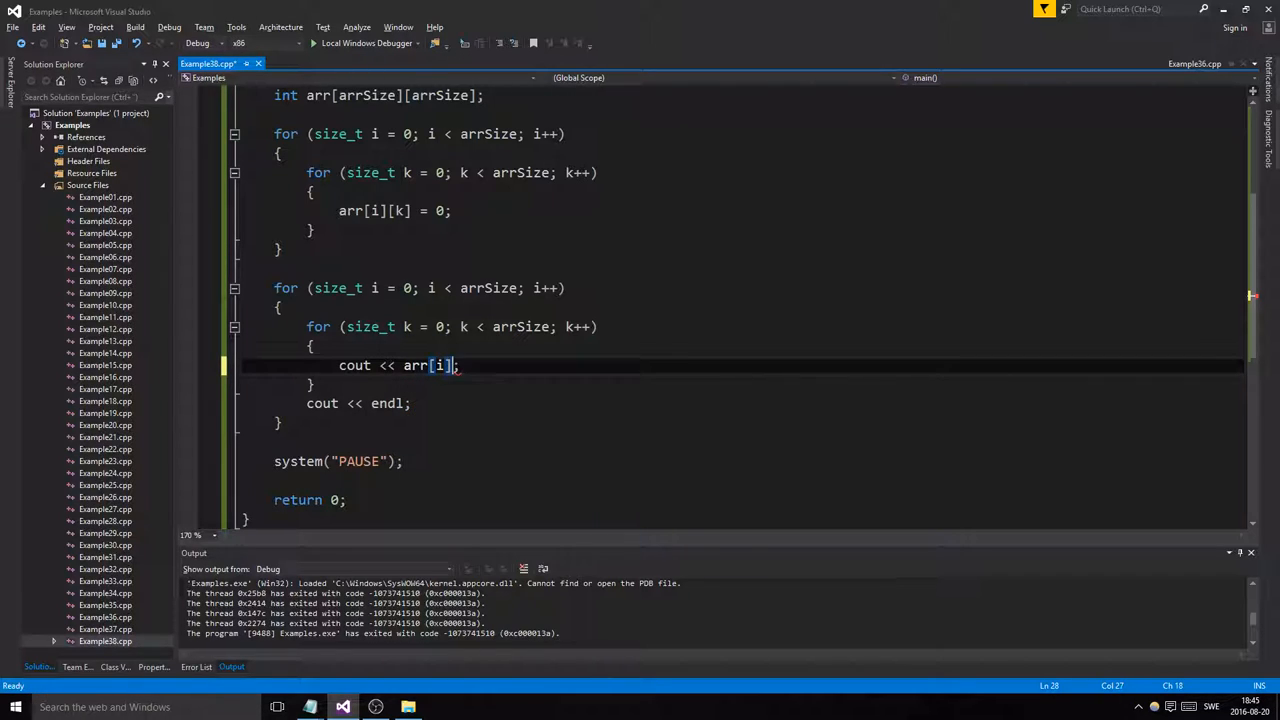
text([k])
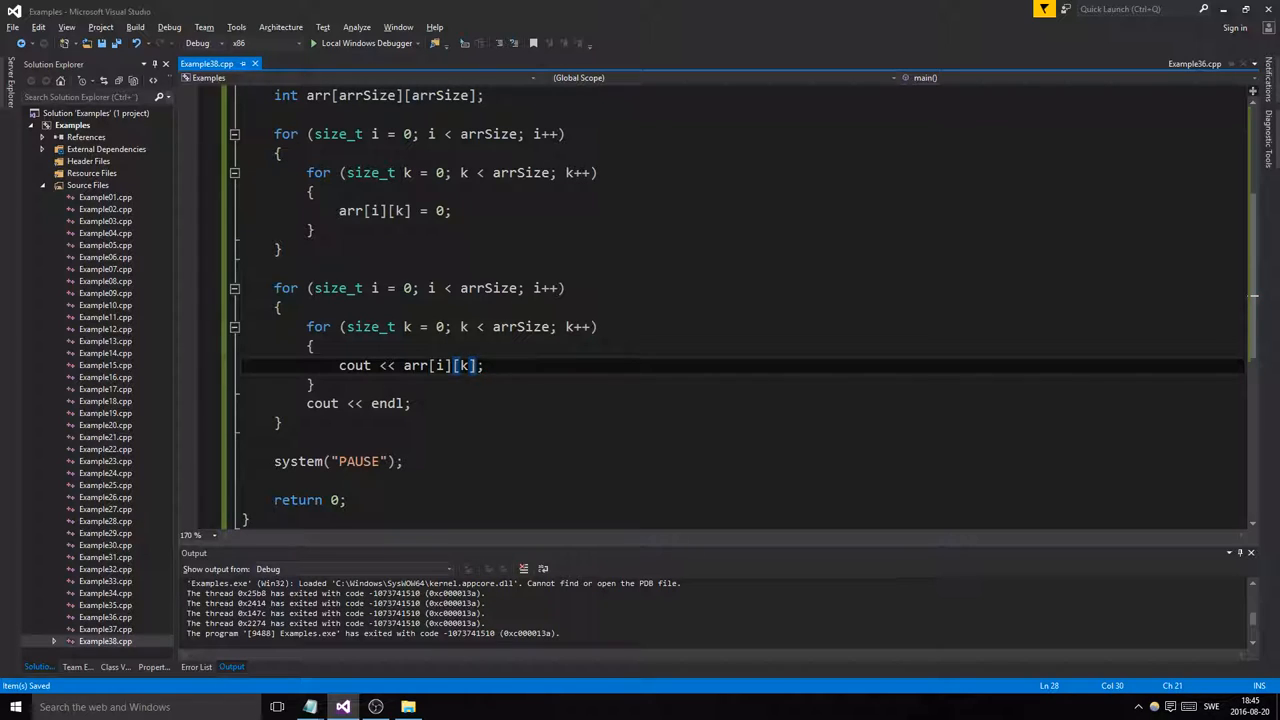
text(<< endl)
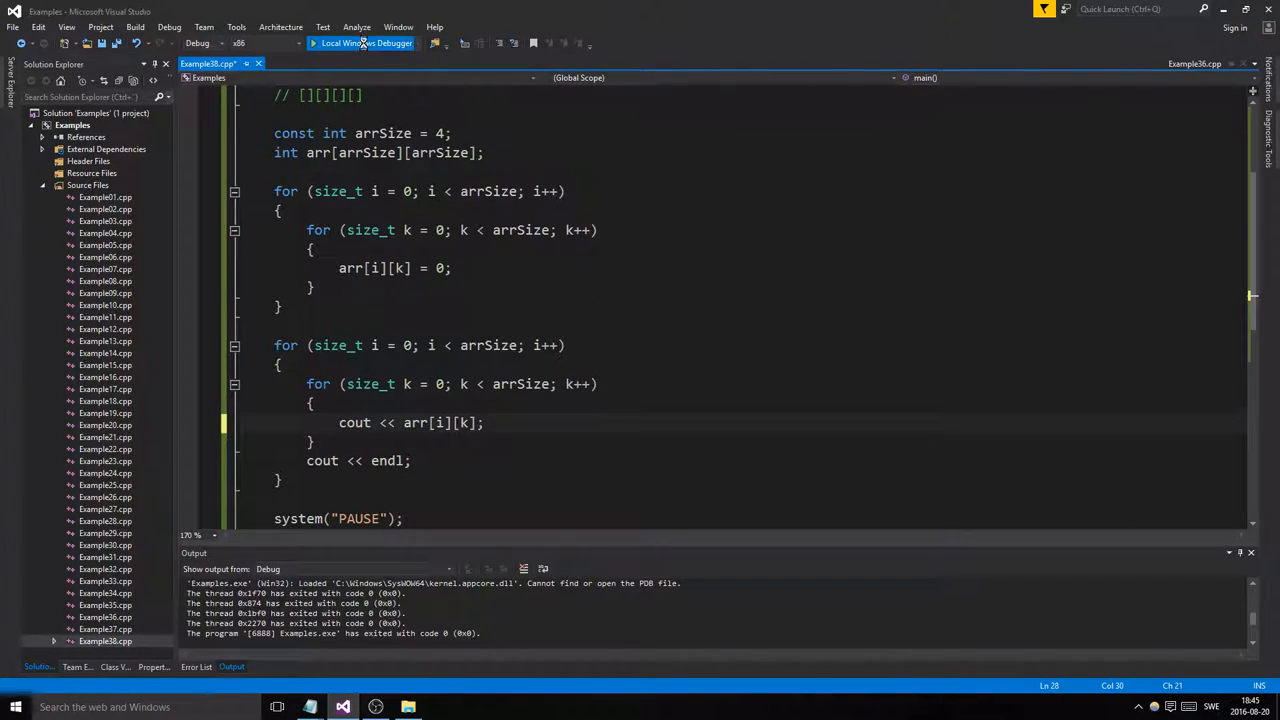
Rerun the program with Local Windows Debugger and scroll to the zeroing loop's end.
click(360, 43)
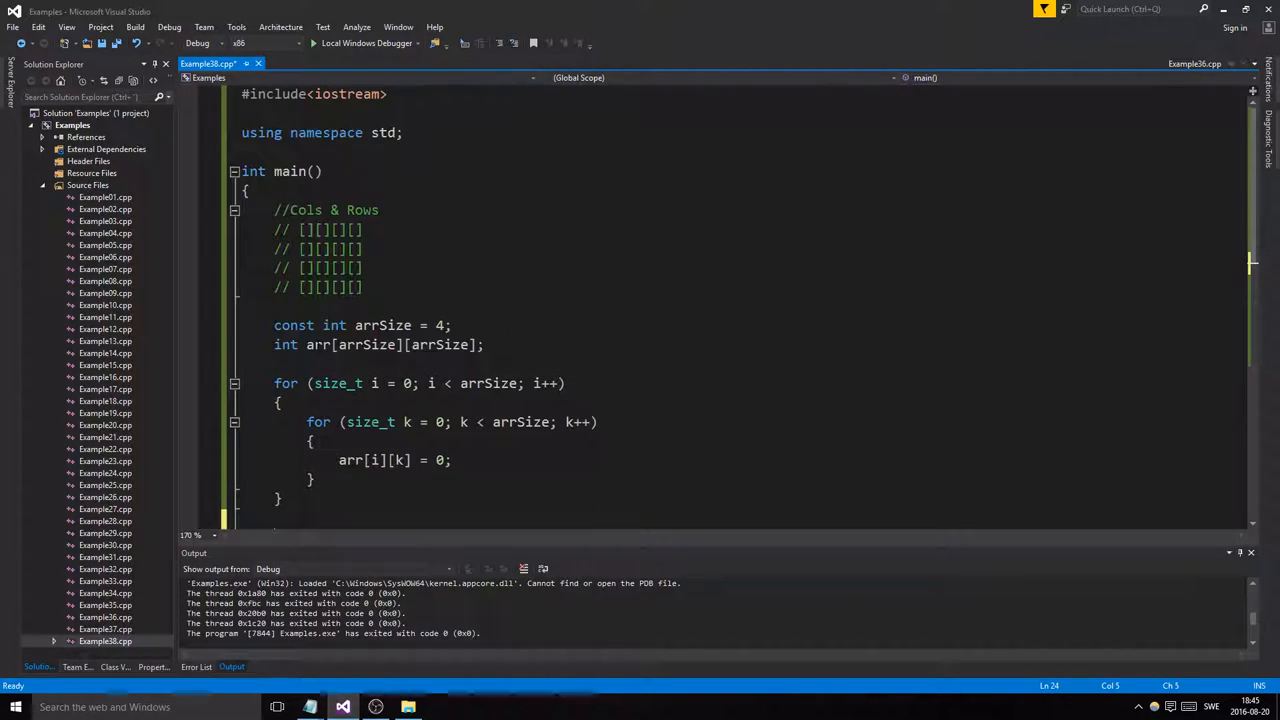
scroll(down, 3)
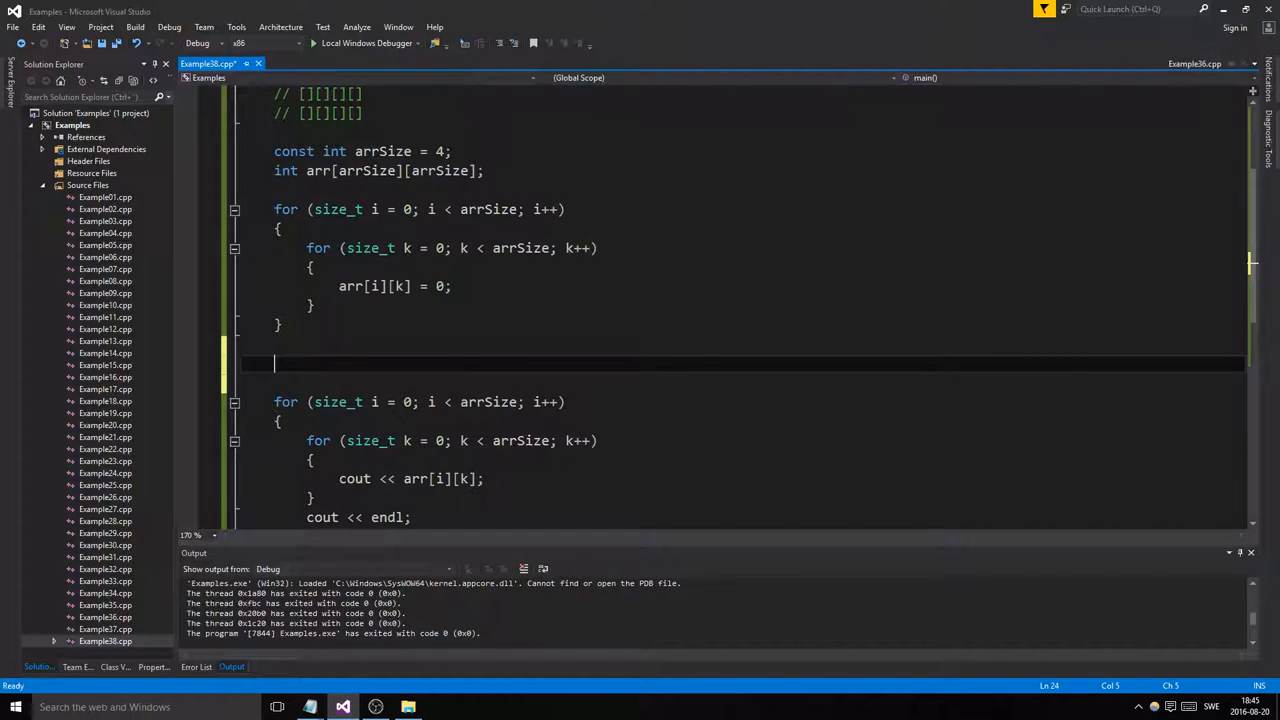
Type assignments setting arr[0][0] through arr[0][3] to 1 before the printing loop.
text(arr[0])
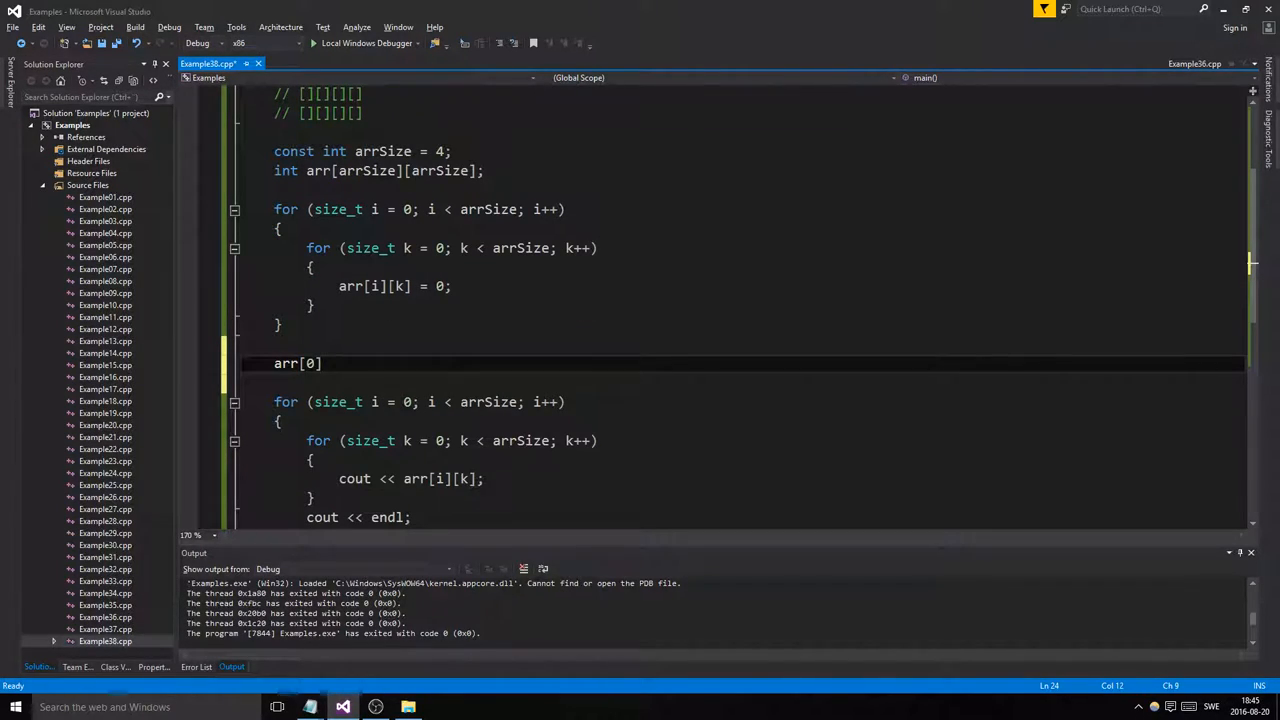
text([0] = 2)
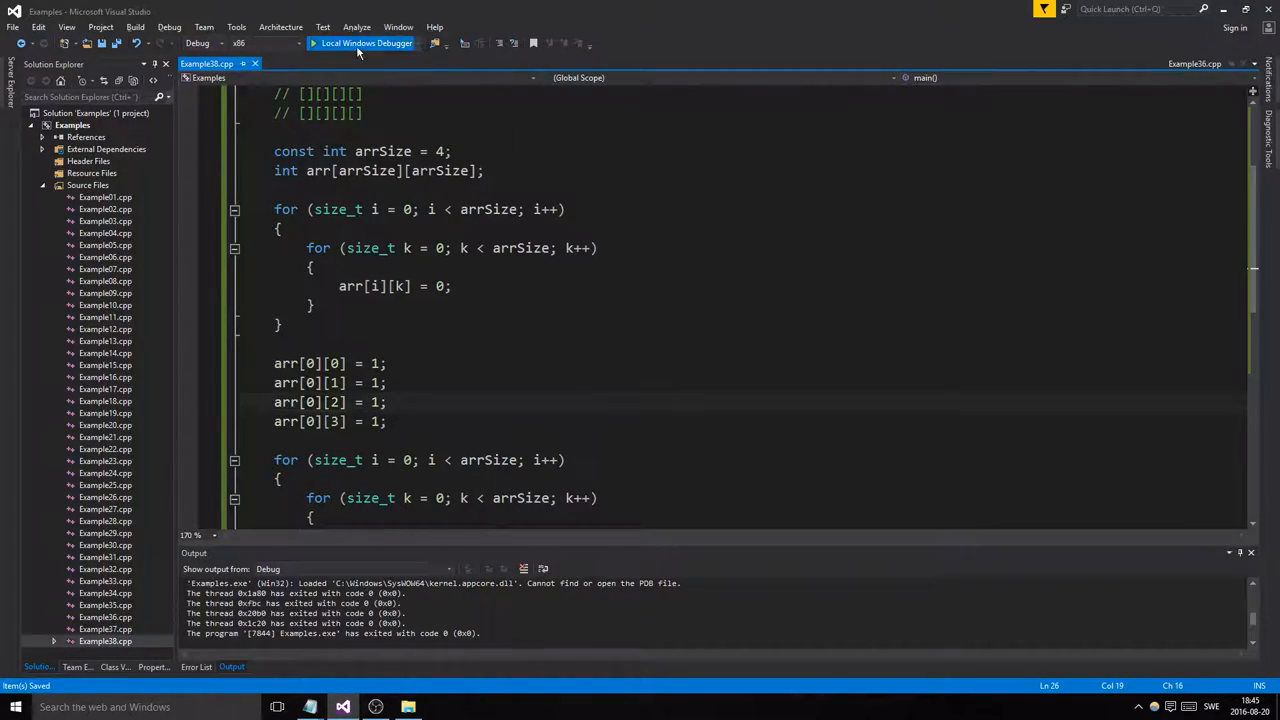
click(360, 43)
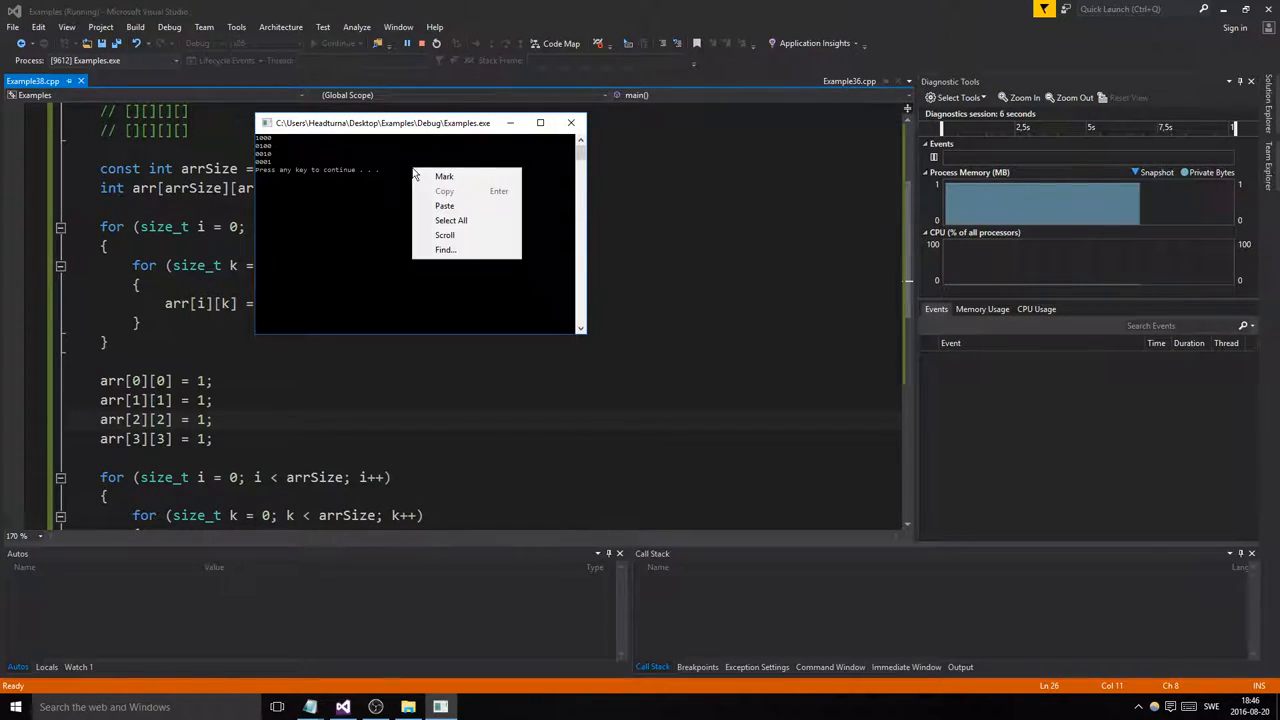
Dismiss the output window's menu after the 1000/0100/0010/0001 diagonal run.
click(480, 168)
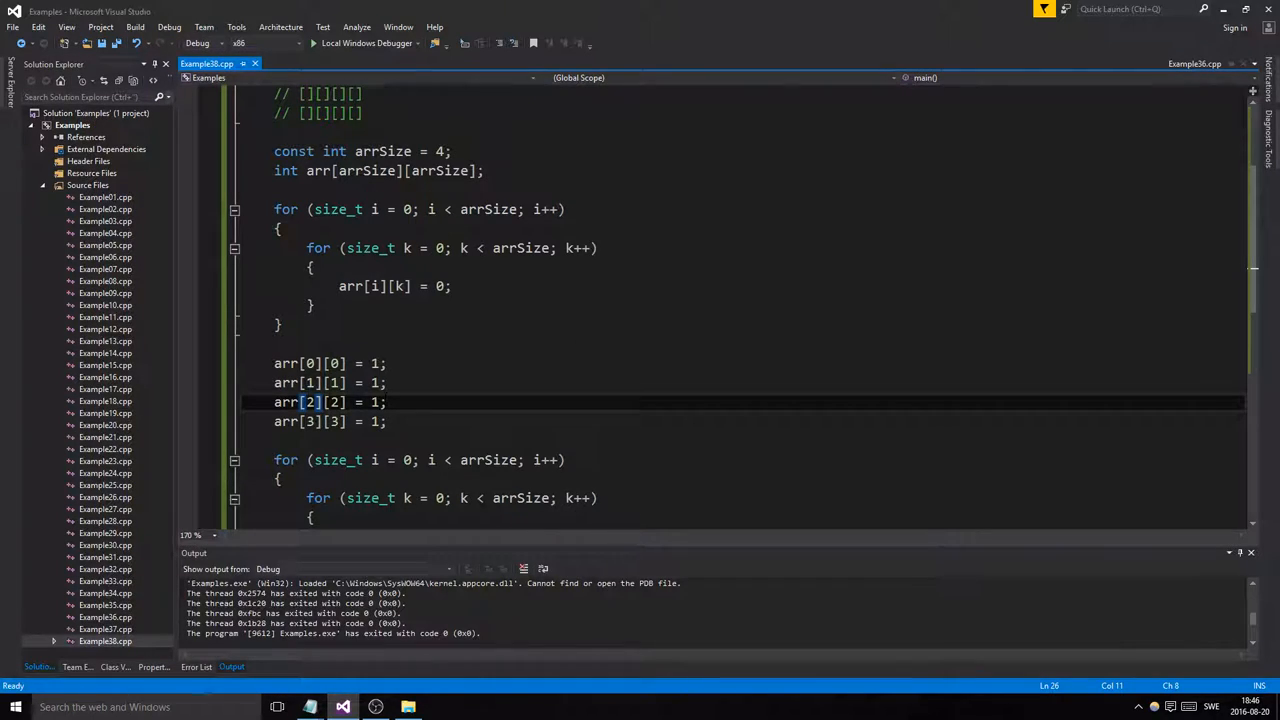
scroll(down, 3)
text(cout << arr[i][k];)
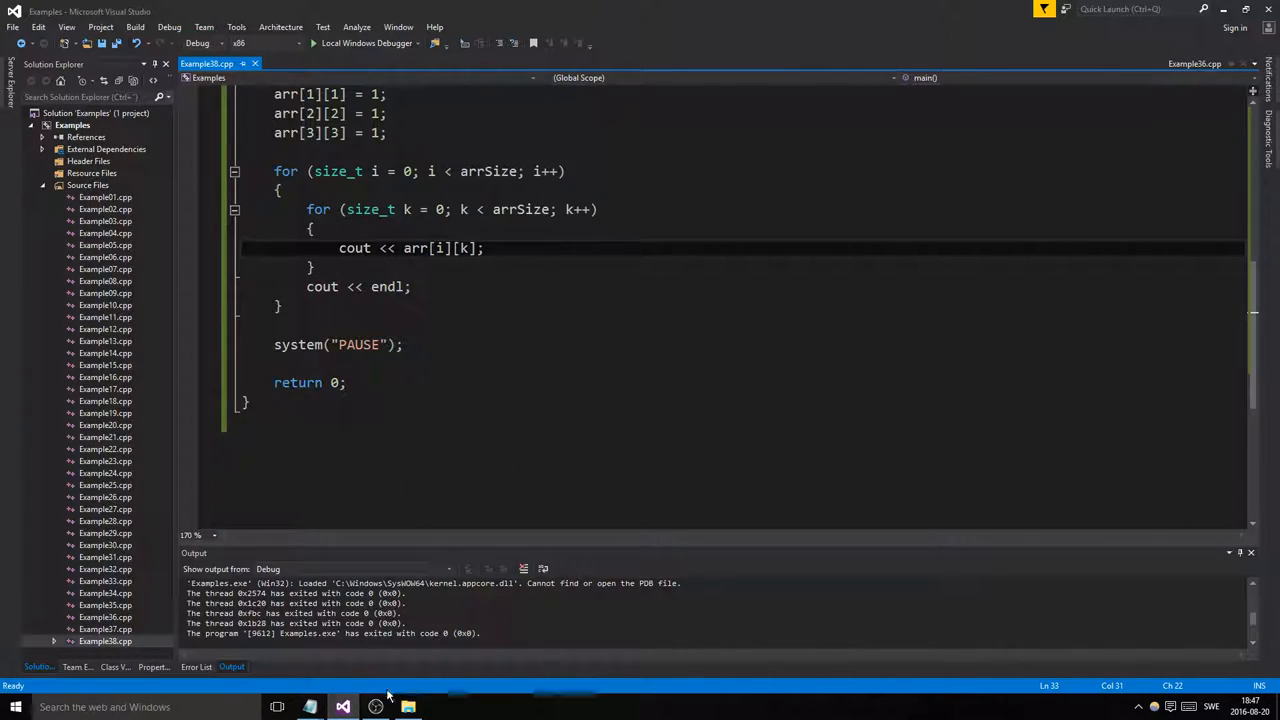
click(375, 707)
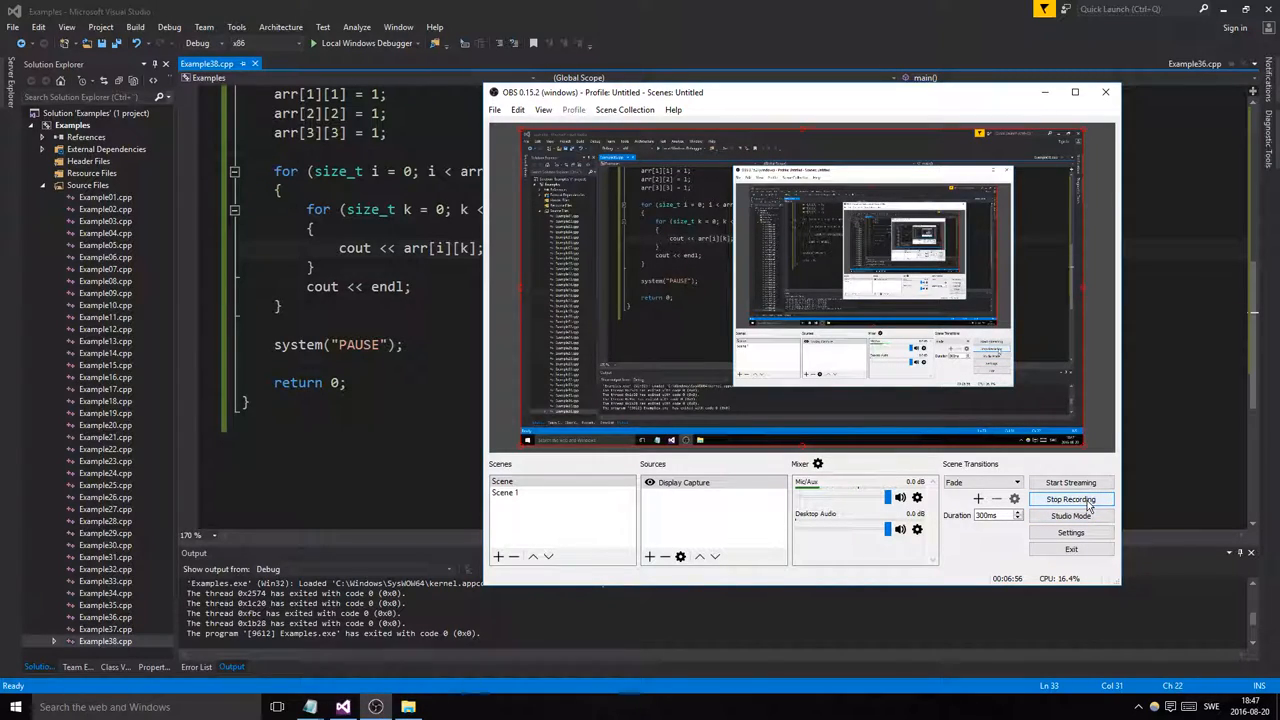